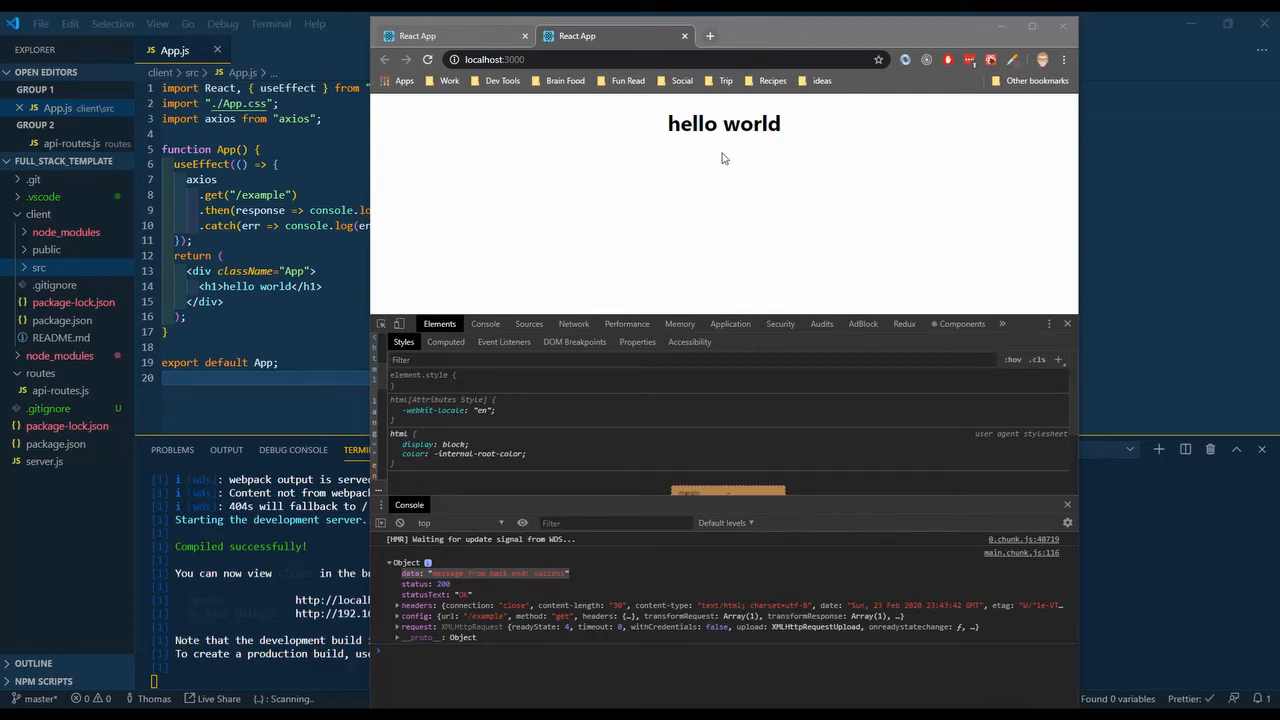
{"action": "mouse_move", "coordinate": [660, 146]}
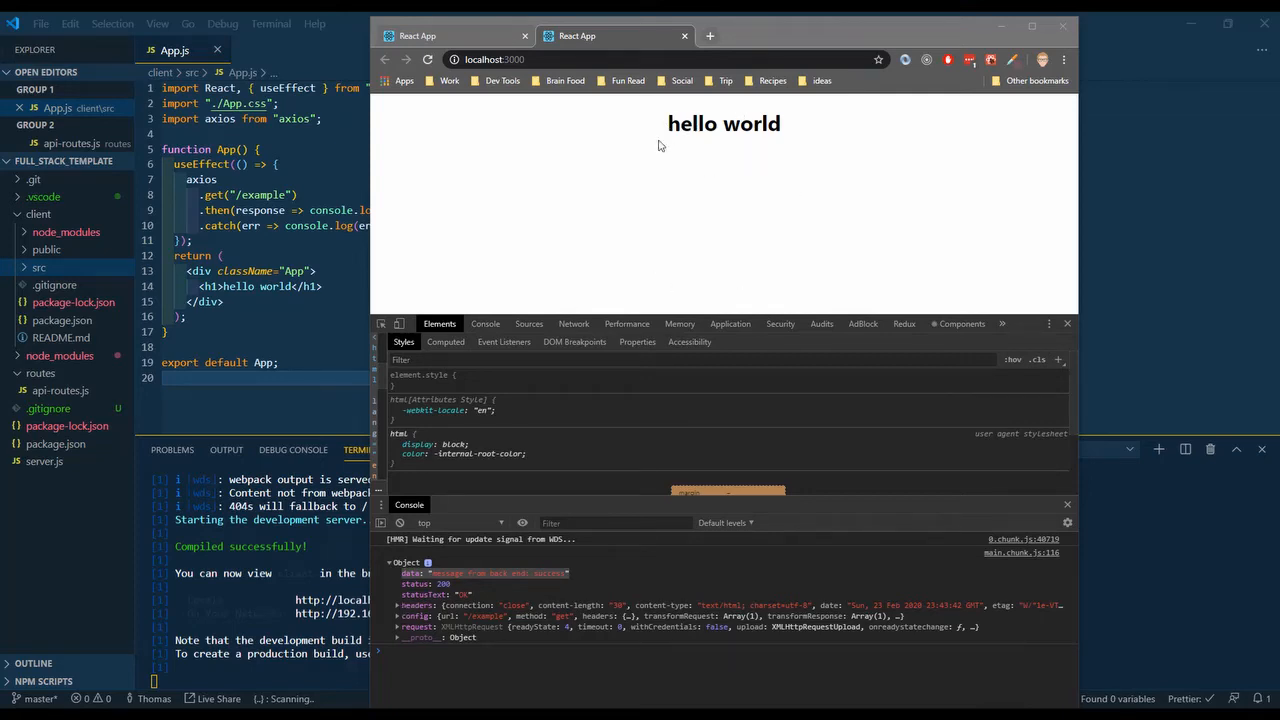
{"action": "mouse_move", "coordinate": [728, 123]}
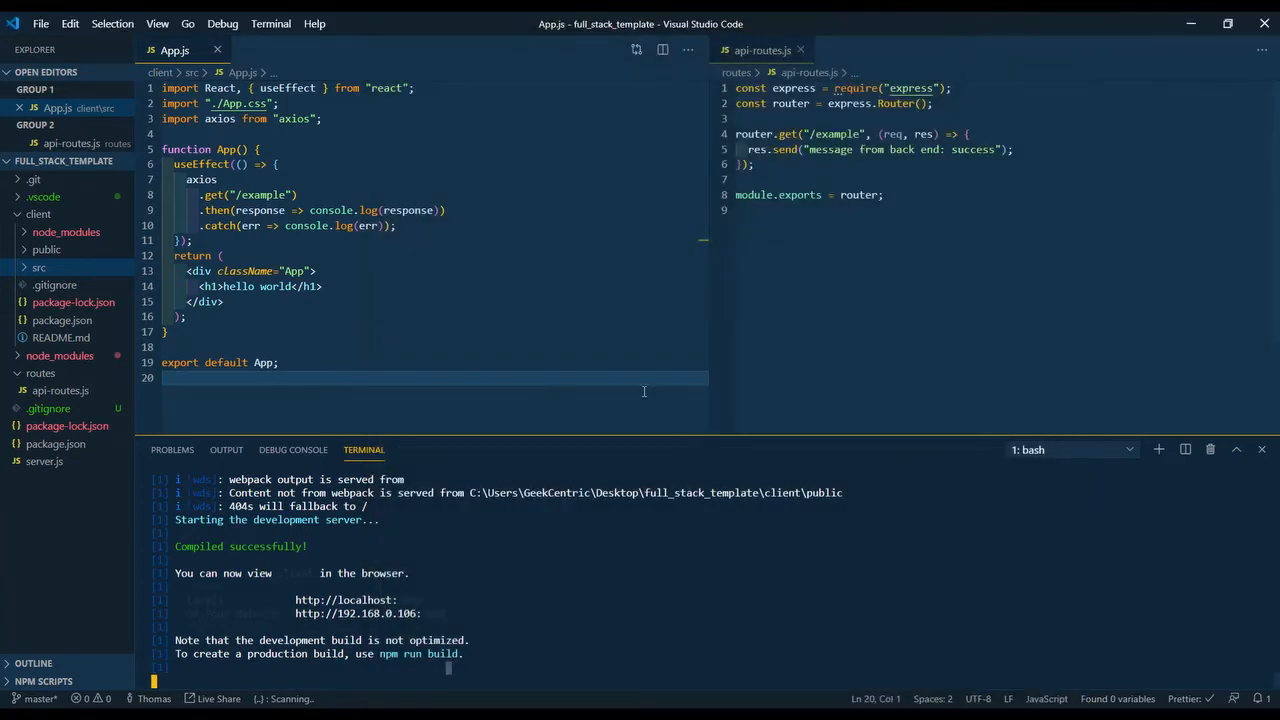
{"action": "mouse_move", "coordinate": [545, 650]}
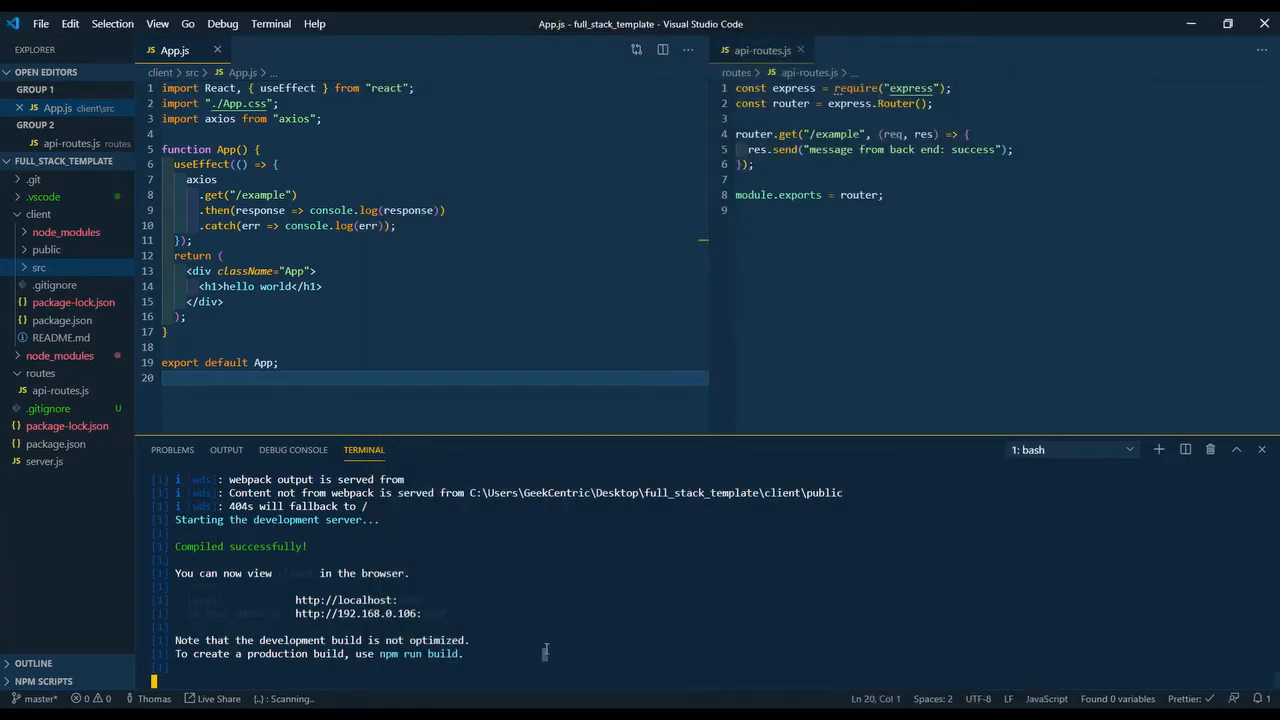
- Stop the dev server and start a new script line after 'dev' in the root package.json
{"action": "key", "text": "ctrl+c"}
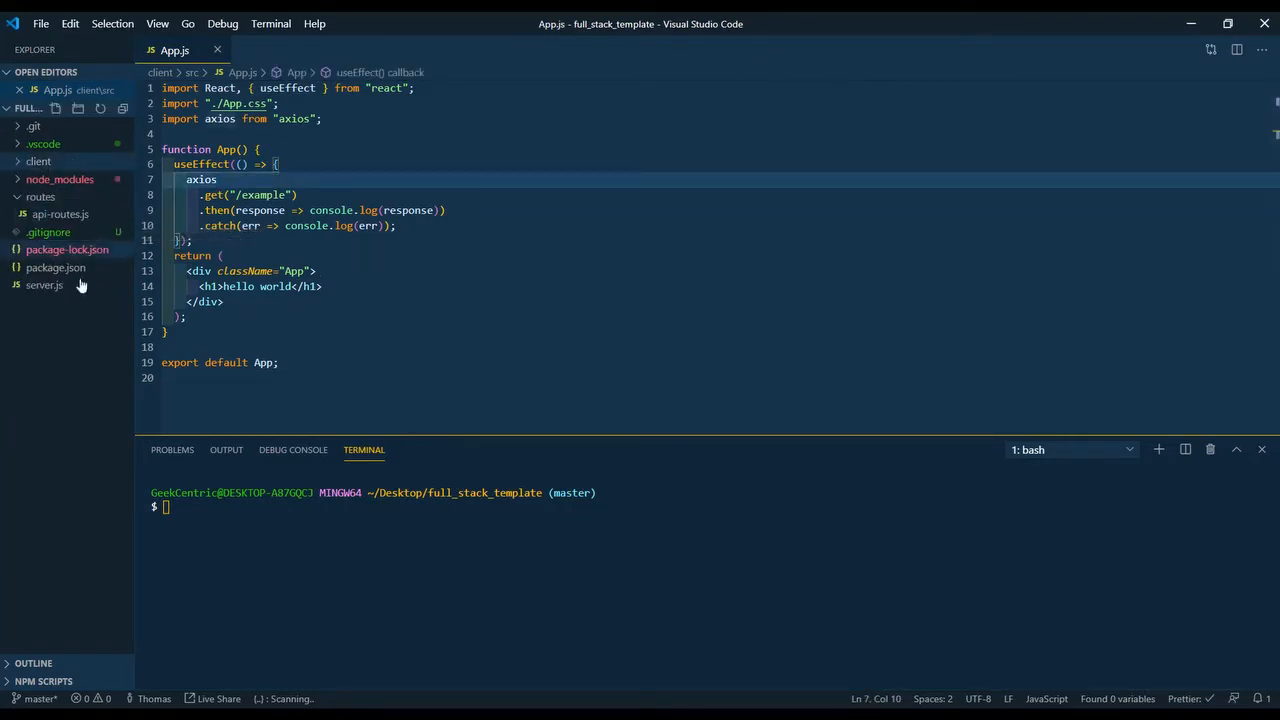
{"action": "left_click", "coordinate": [55, 267]}
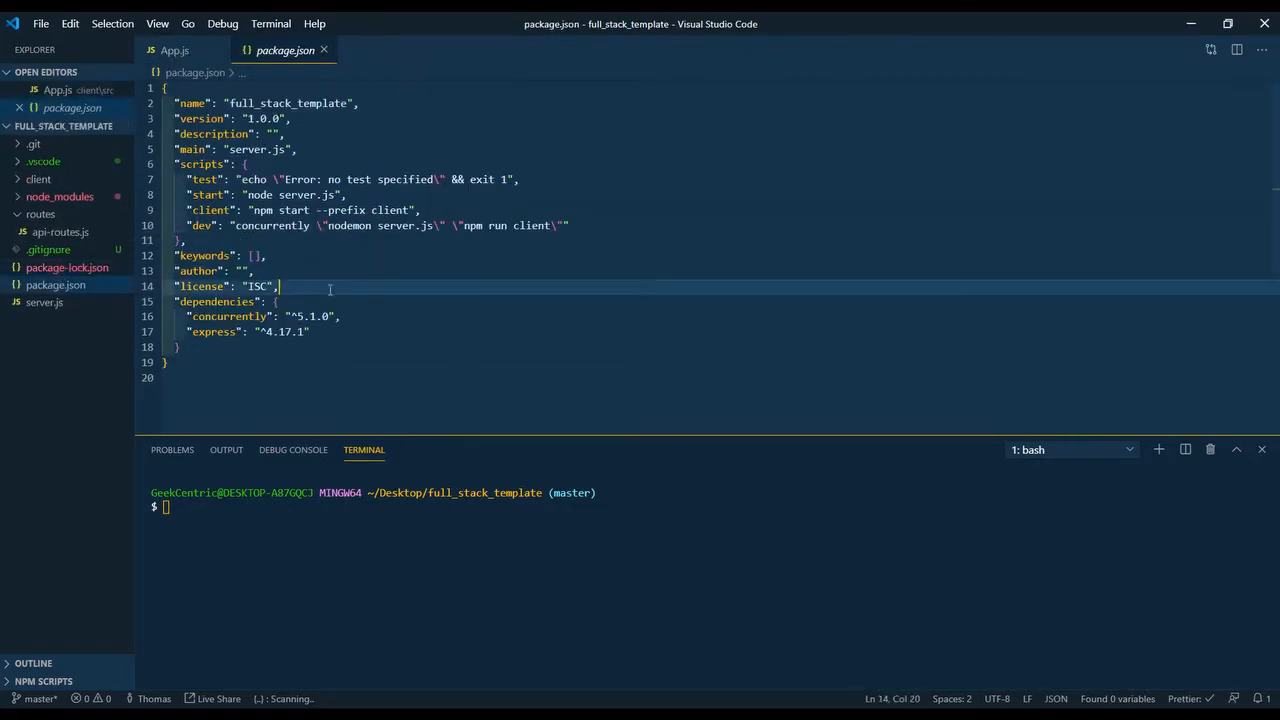
{"action": "left_click", "coordinate": [570, 225]}
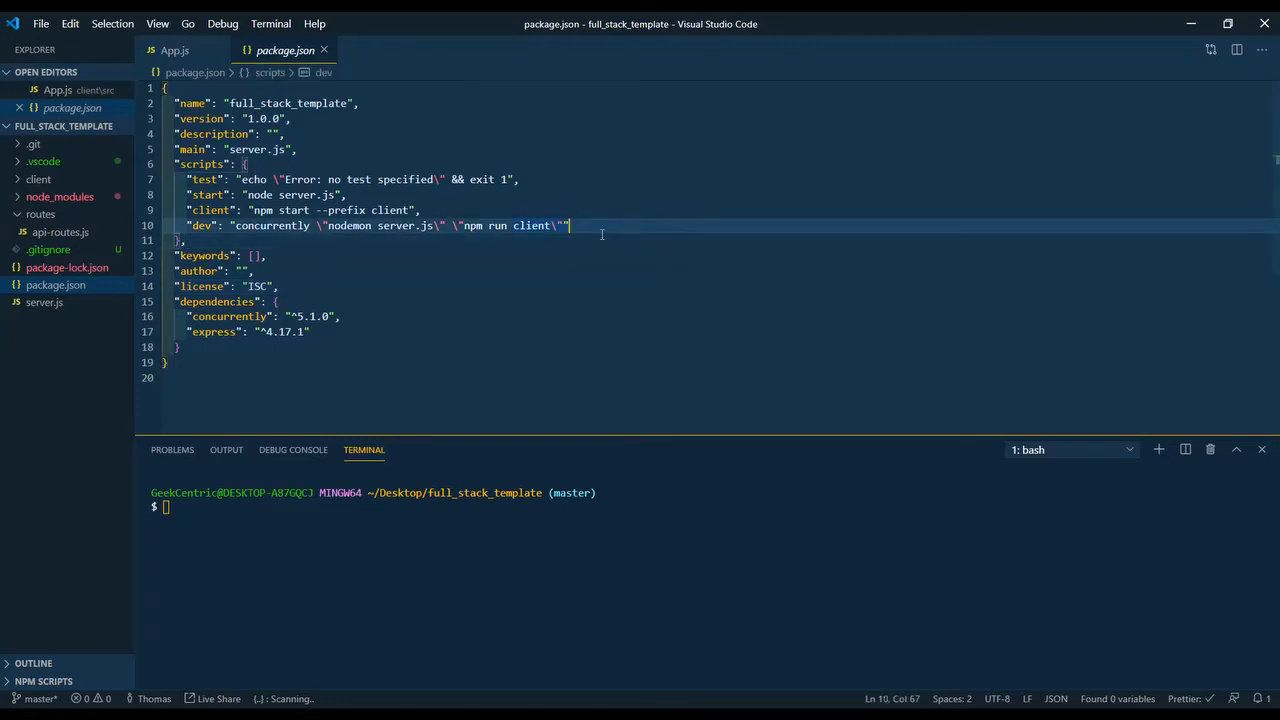
{"action": "key", "text": "Enter"}
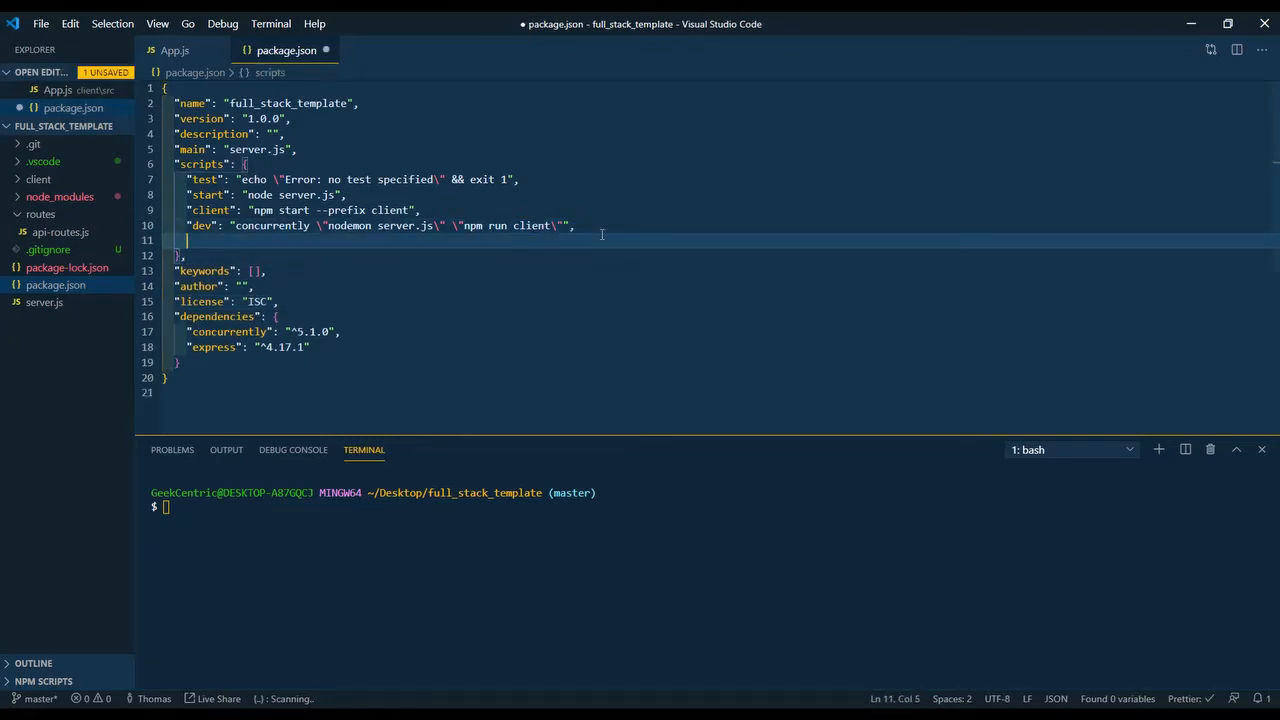
- Add the "build": "cd client/ && npm install && npm run build" script and save
{"action": "type", "text": "\"bn"}
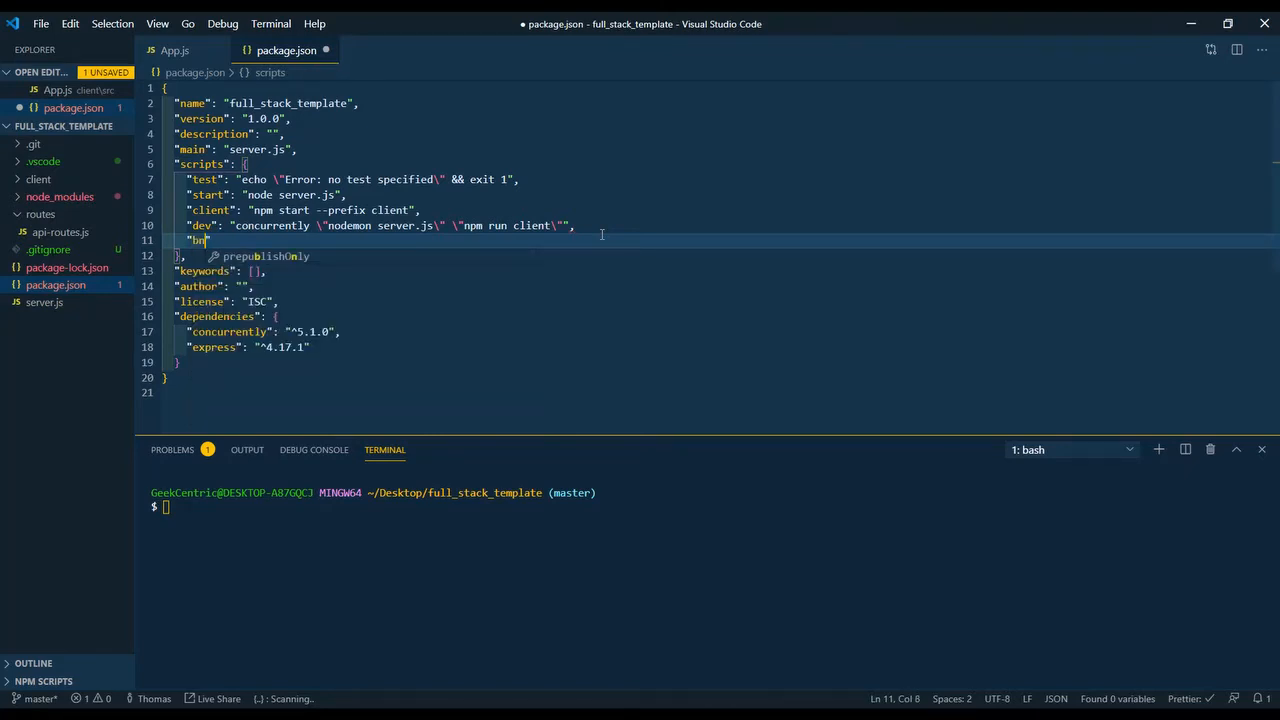
{"action": "type", "text": "uild"}
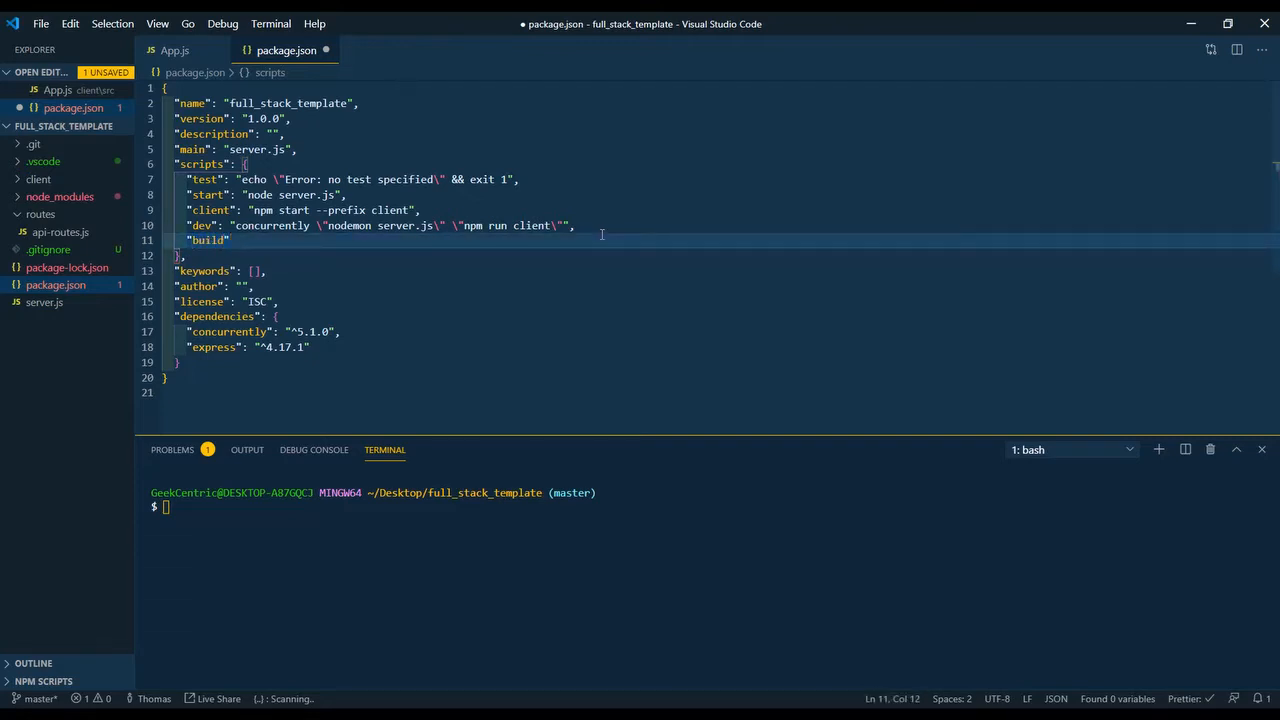
{"action": "type", "text": "\": \"\""}
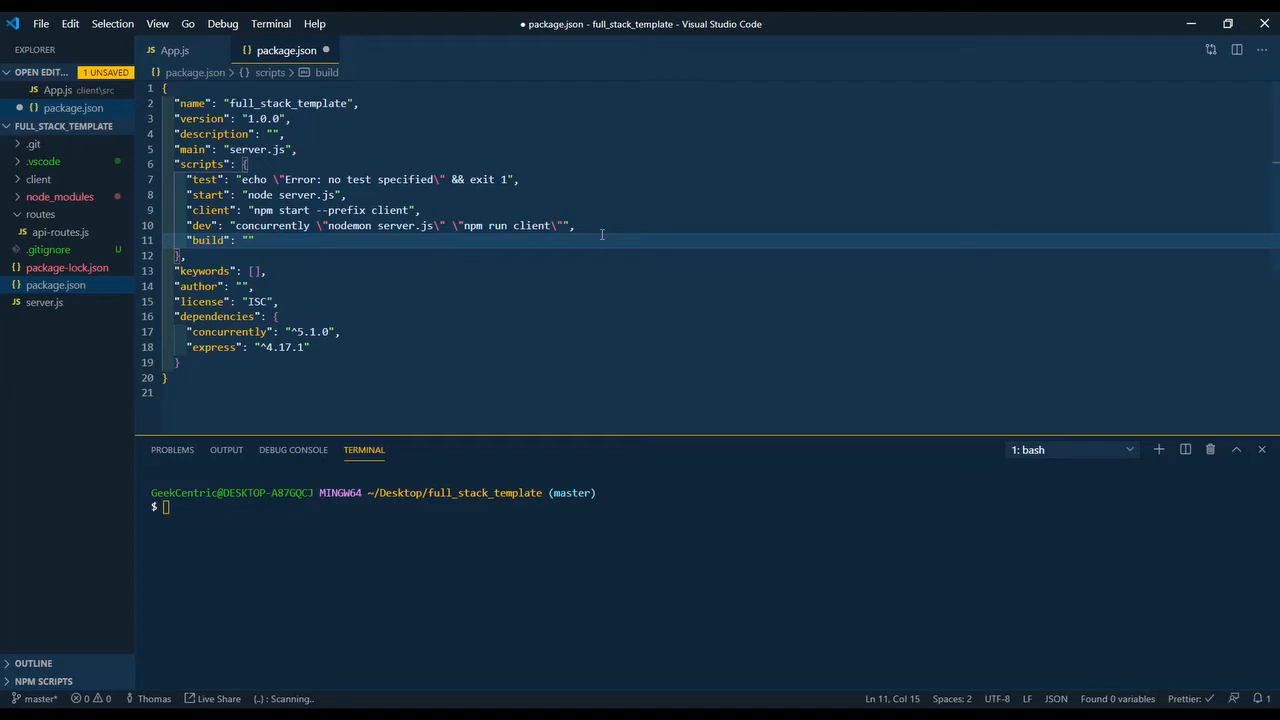
{"action": "type", "text": "cd cli"}
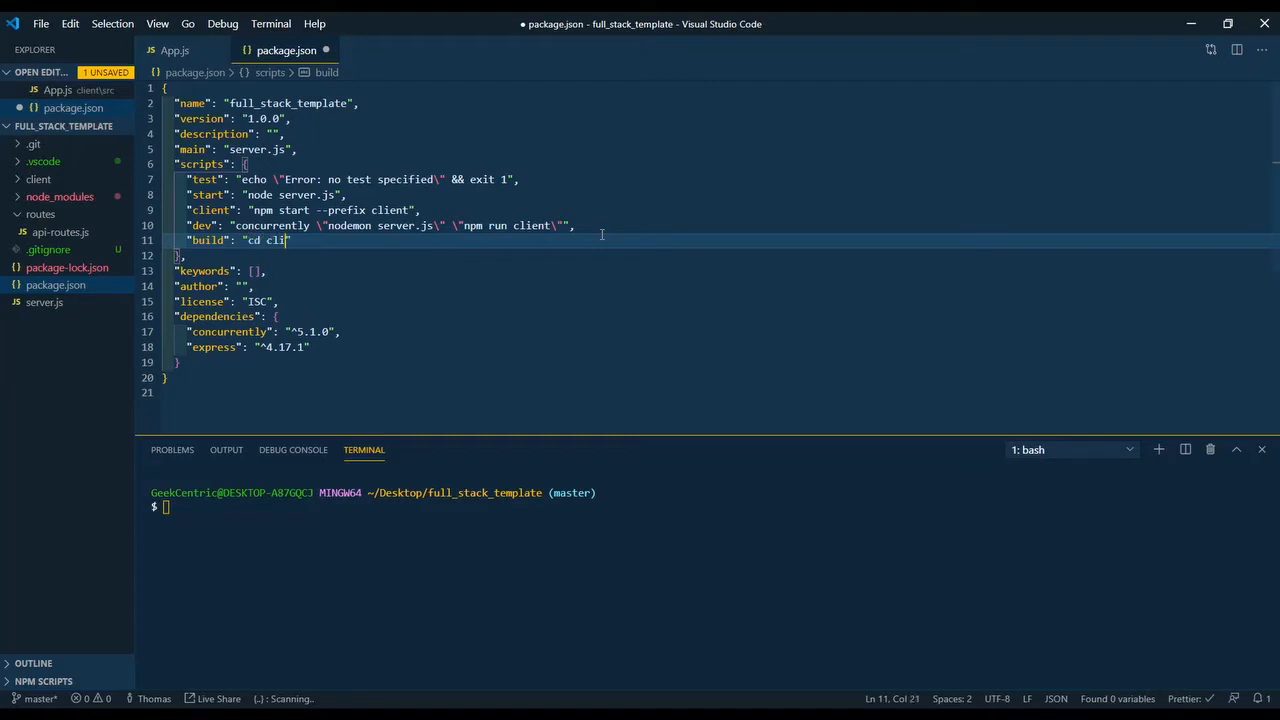
{"action": "type", "text": "ent"}
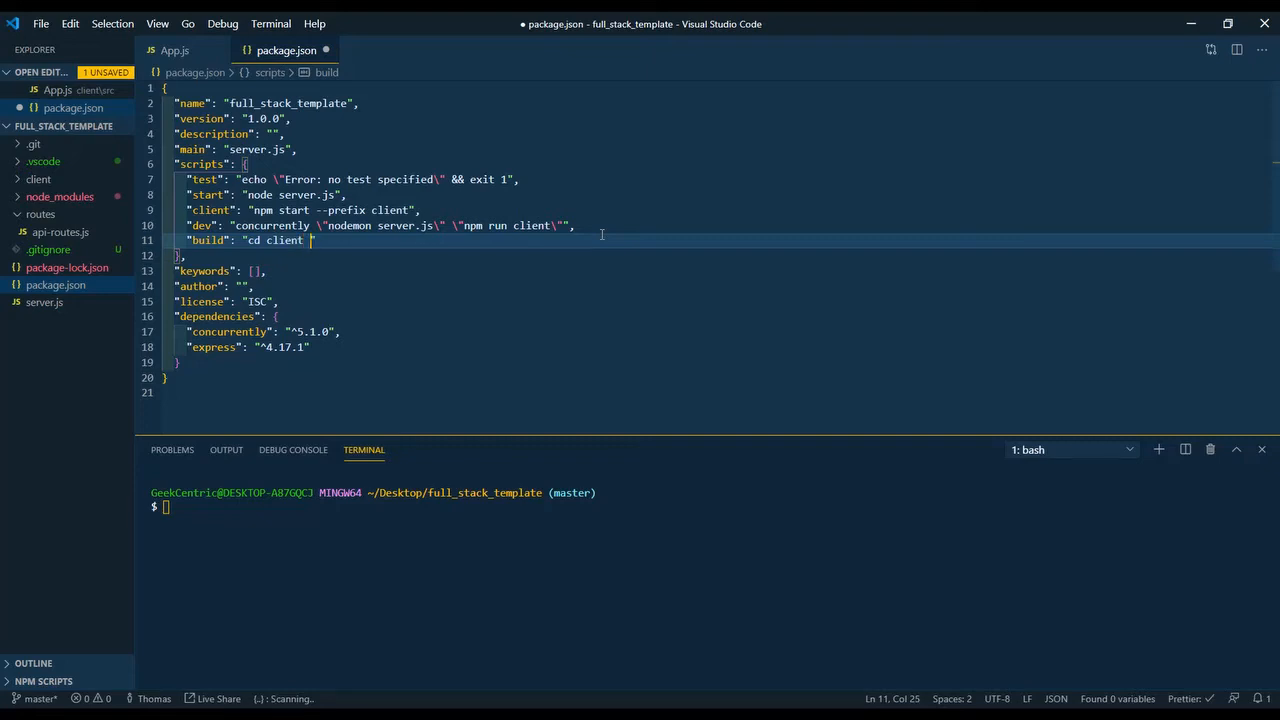
{"action": "type", "text": "/"}
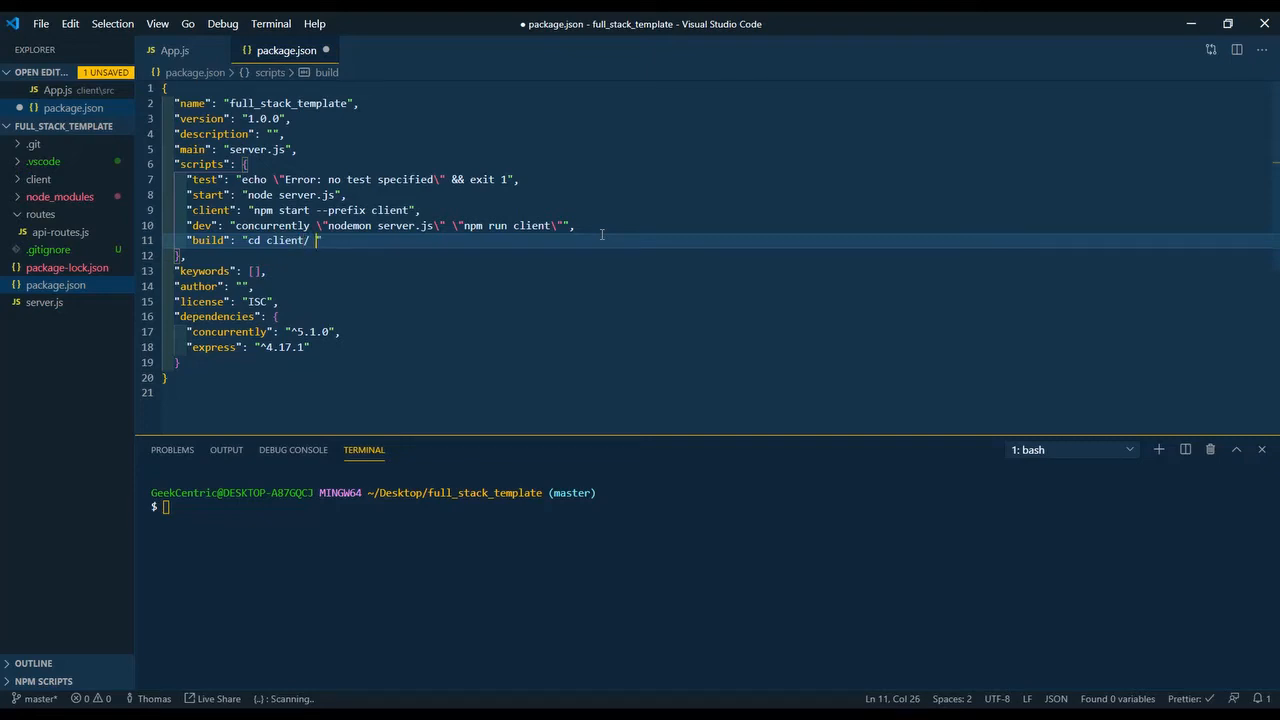
{"action": "type", "text": "&&"}
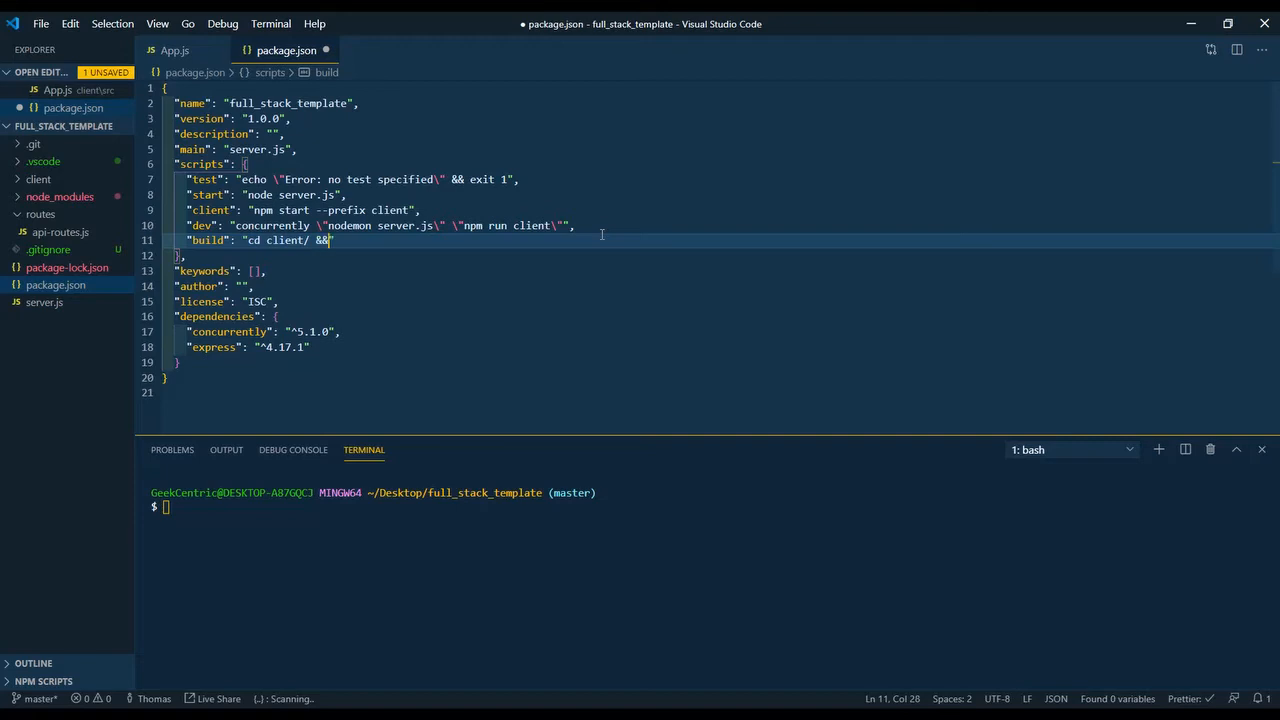
{"action": "type", "text": "n"}
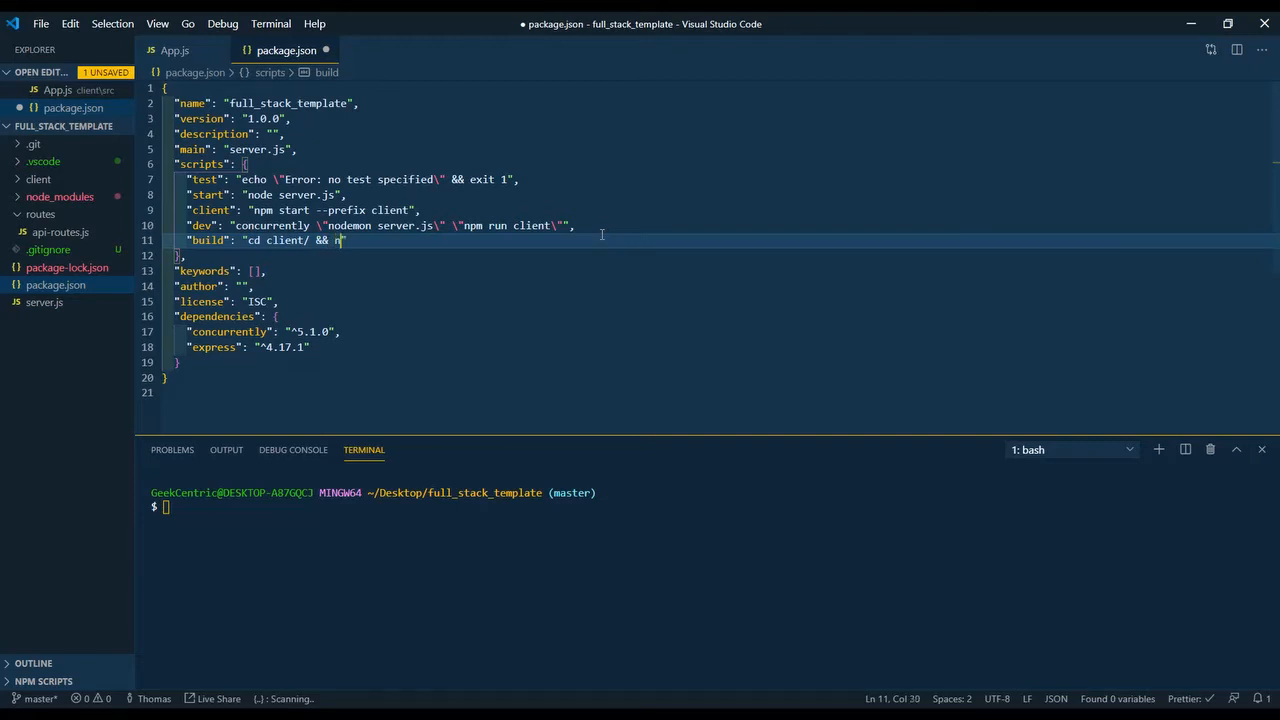
{"action": "type", "text": "pm install &&"}
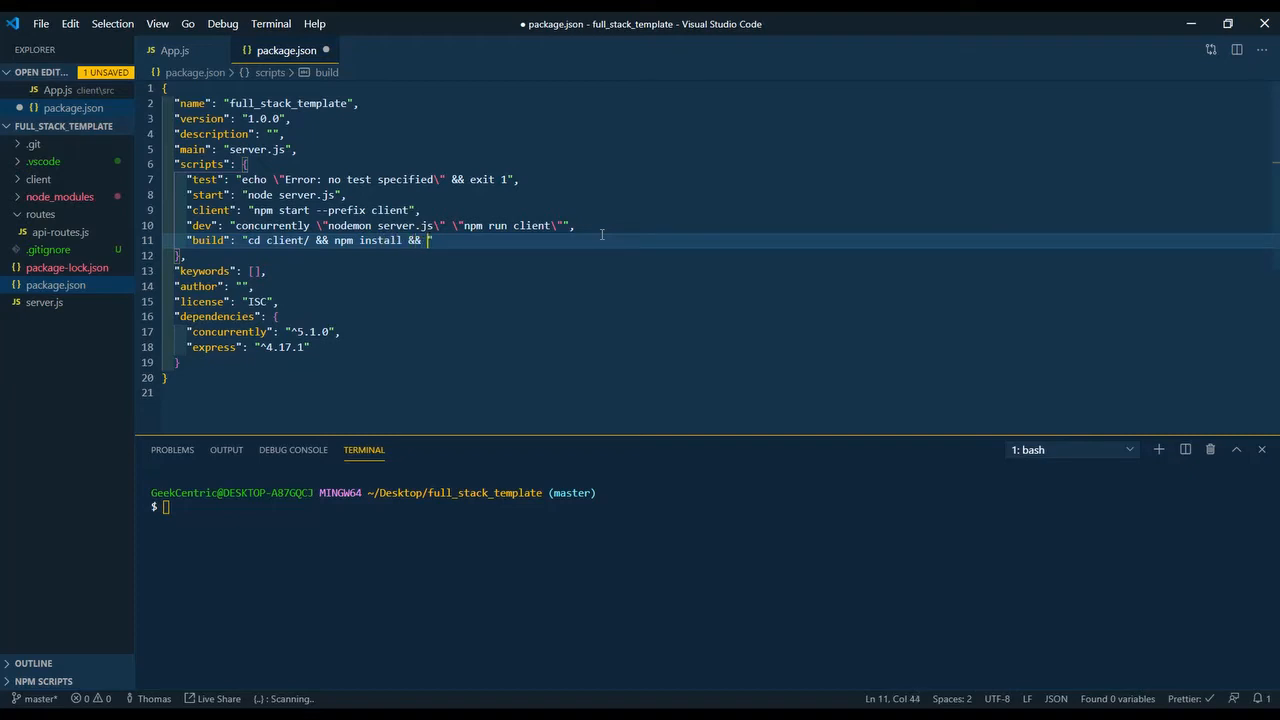
{"action": "type", "text": "npm run build"}
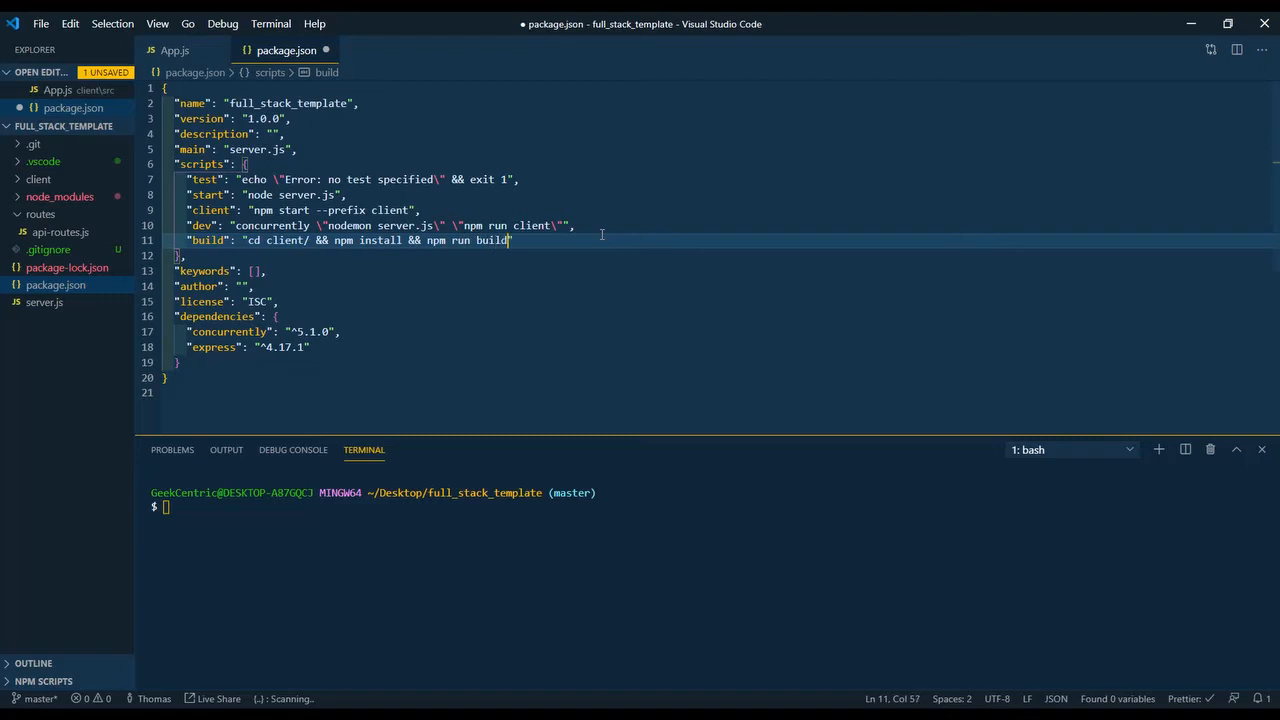
{"action": "key", "text": "Ctrl+s"}
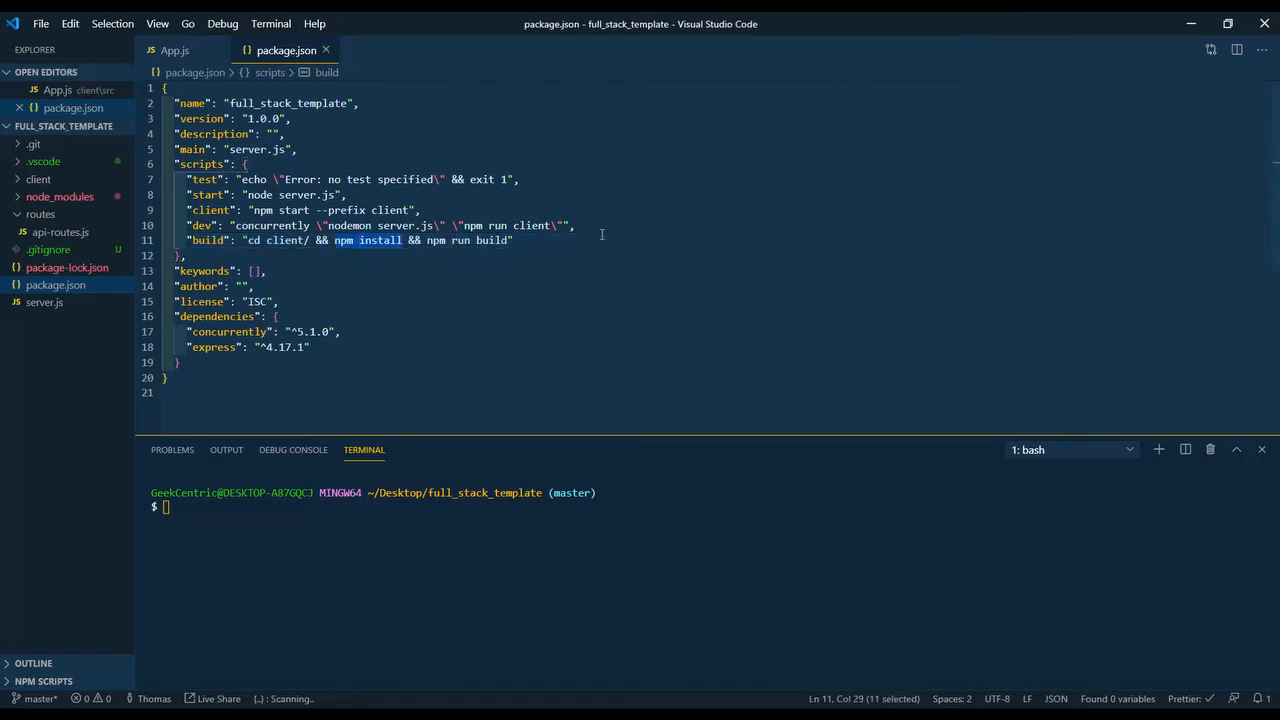
- Highlight the npm install and npm run build parts of the new build script
{"action": "left_click", "coordinate": [335, 240]}
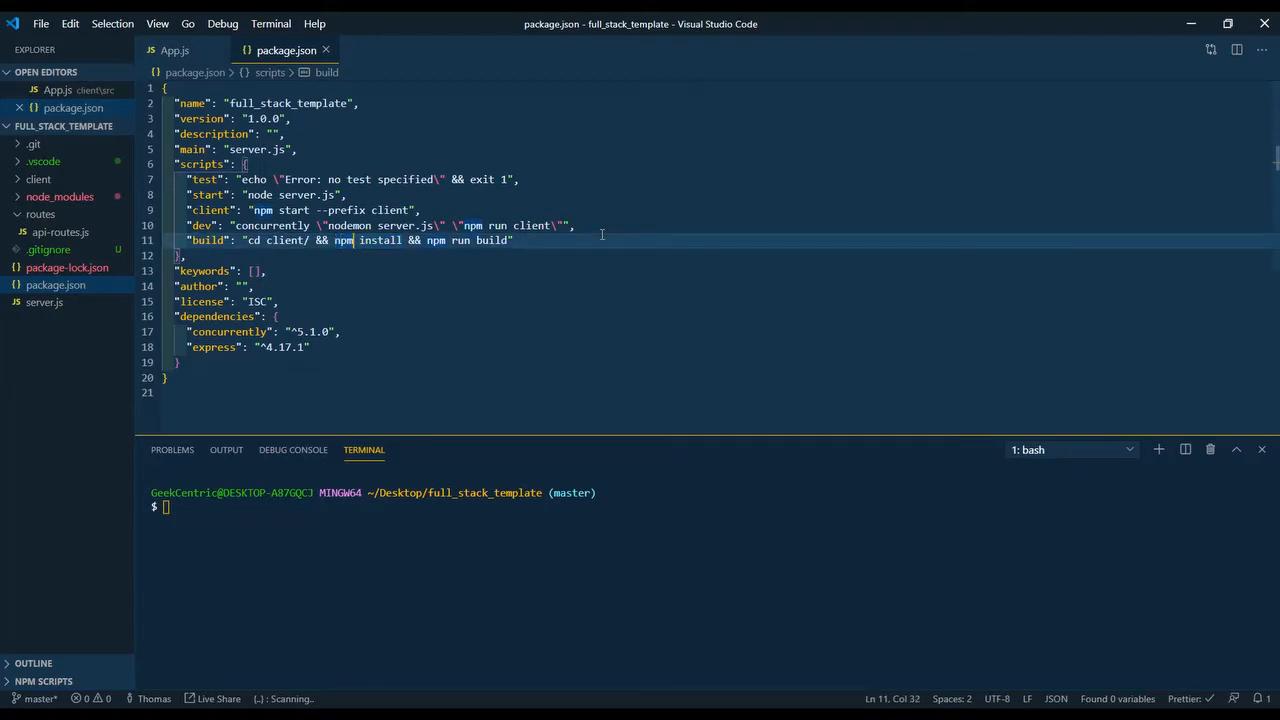
{"action": "left_click_drag", "start_coordinate": [427, 240], "coordinate": [511, 240]}
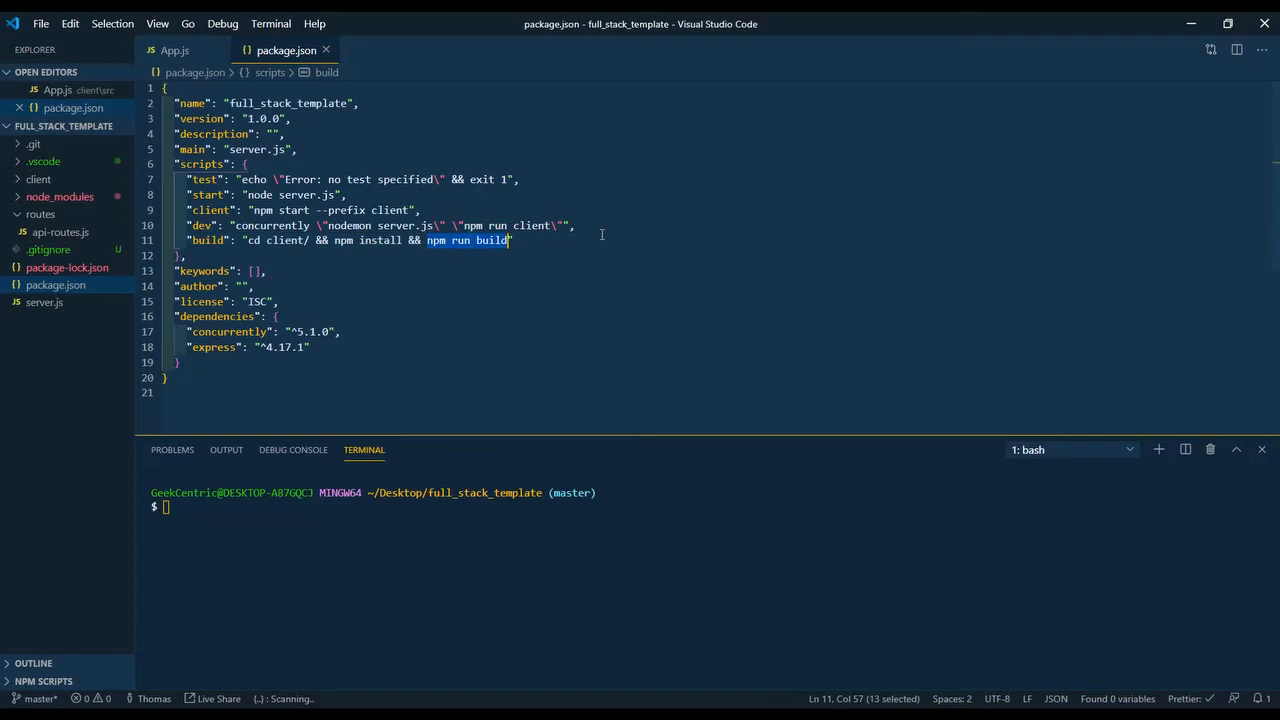
{"action": "left_click", "coordinate": [40, 214]}
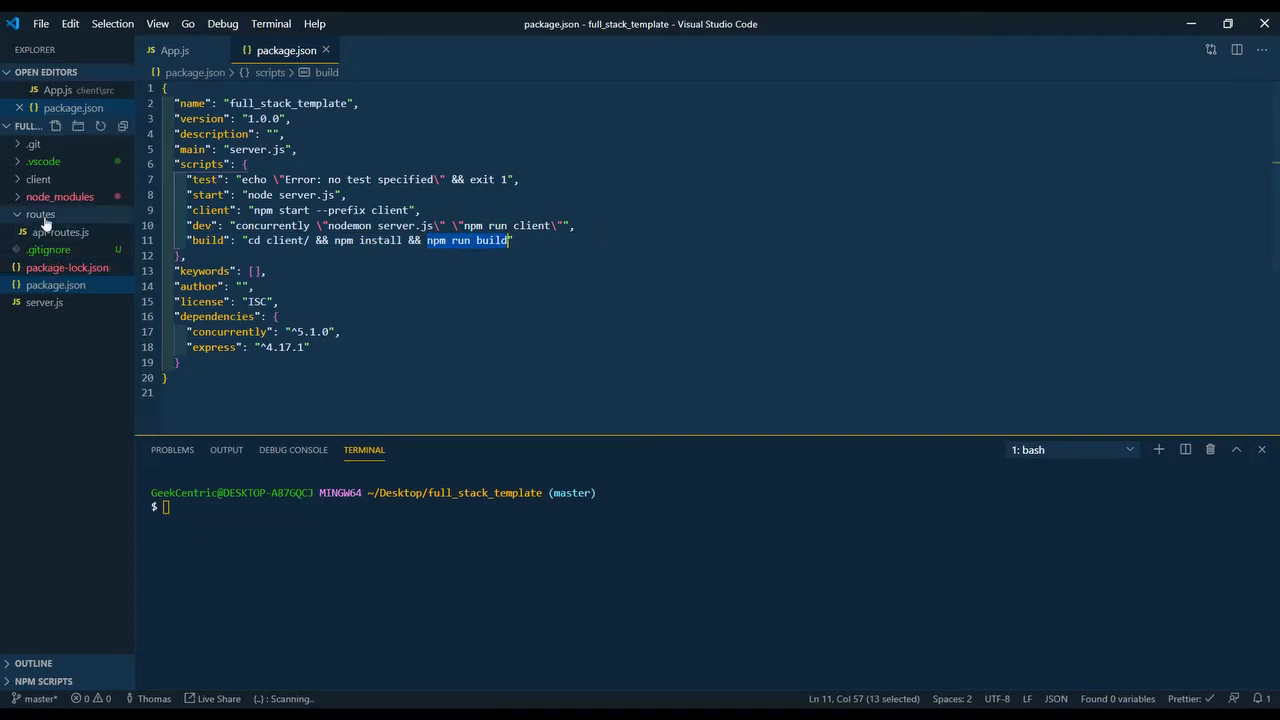
- Show the react-scripts build entry in the client package.json scripts section
{"action": "left_click", "coordinate": [38, 178]}
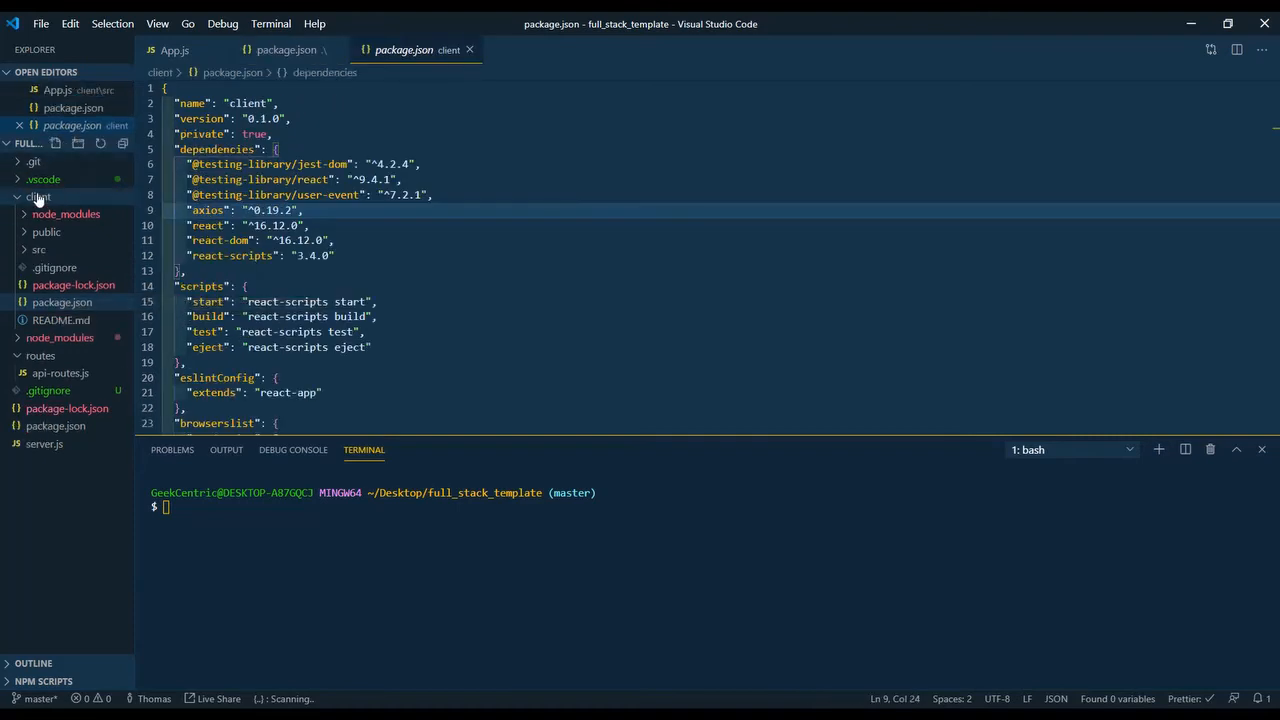
{"action": "left_click", "coordinate": [247, 286]}
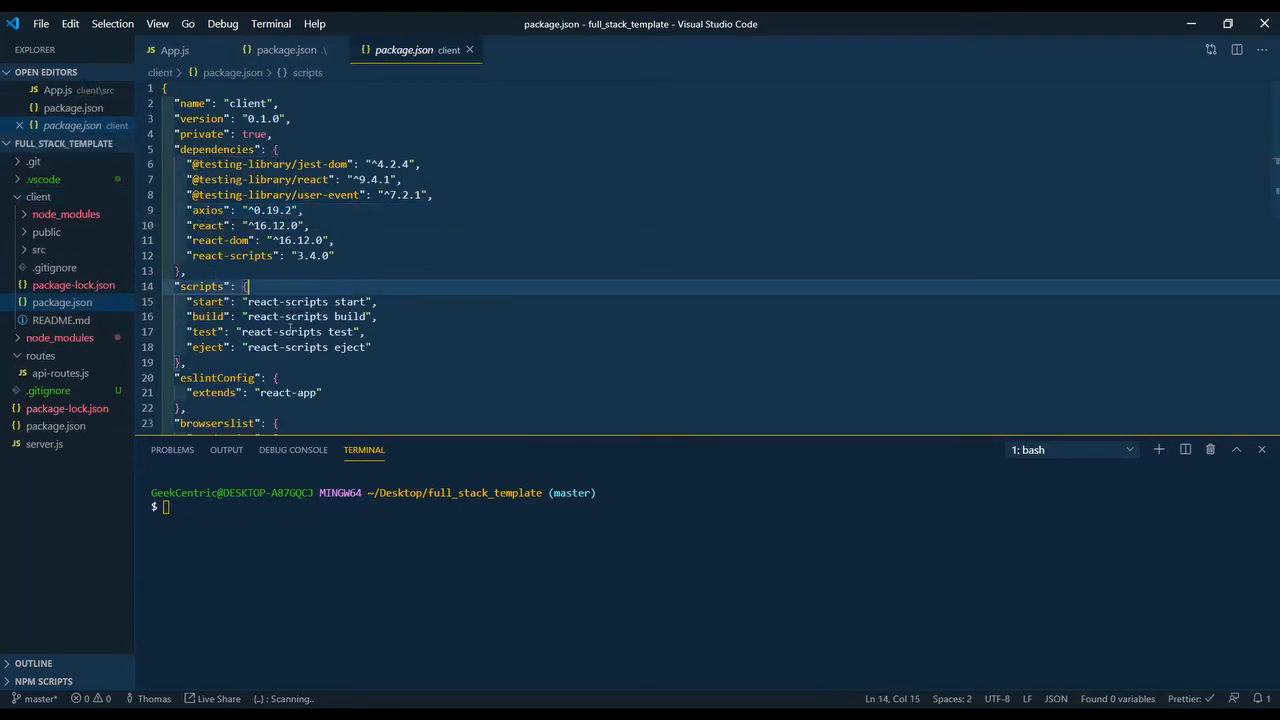
{"action": "left_click", "coordinate": [380, 316]}
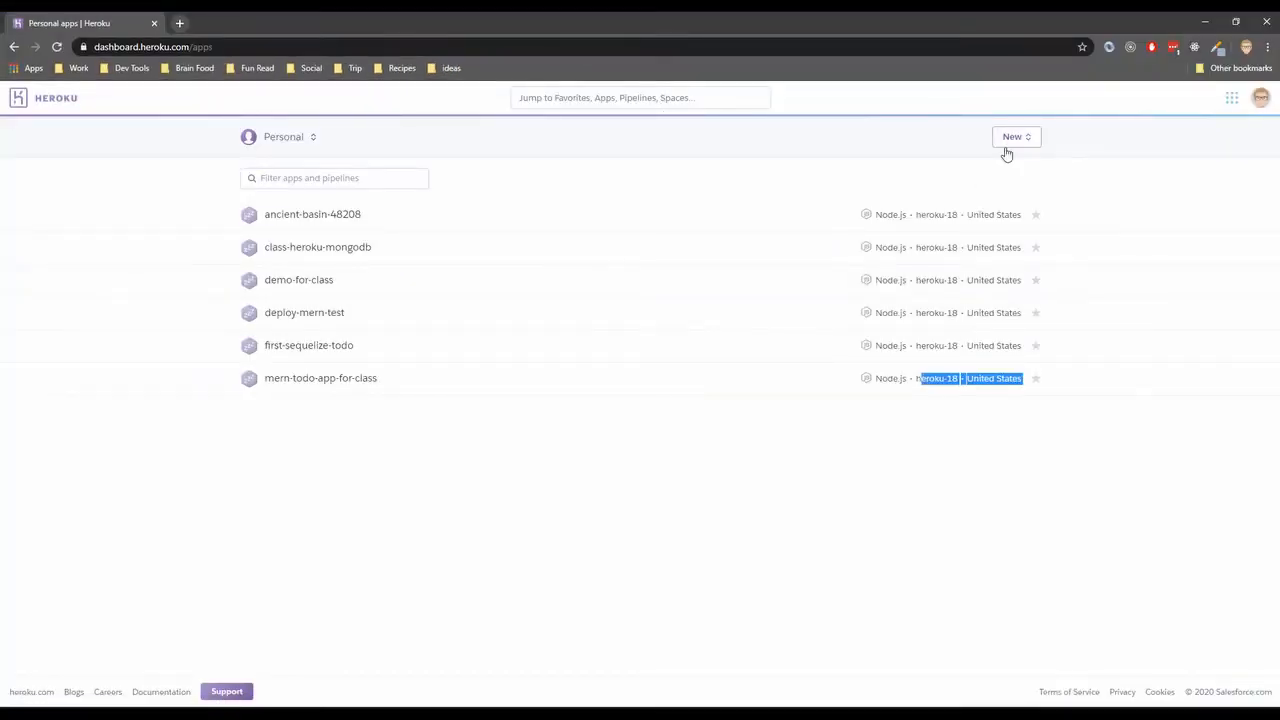
- Create the Heroku app 'demo-mern-template' in the United States region
{"action": "left_click", "coordinate": [1015, 137]}
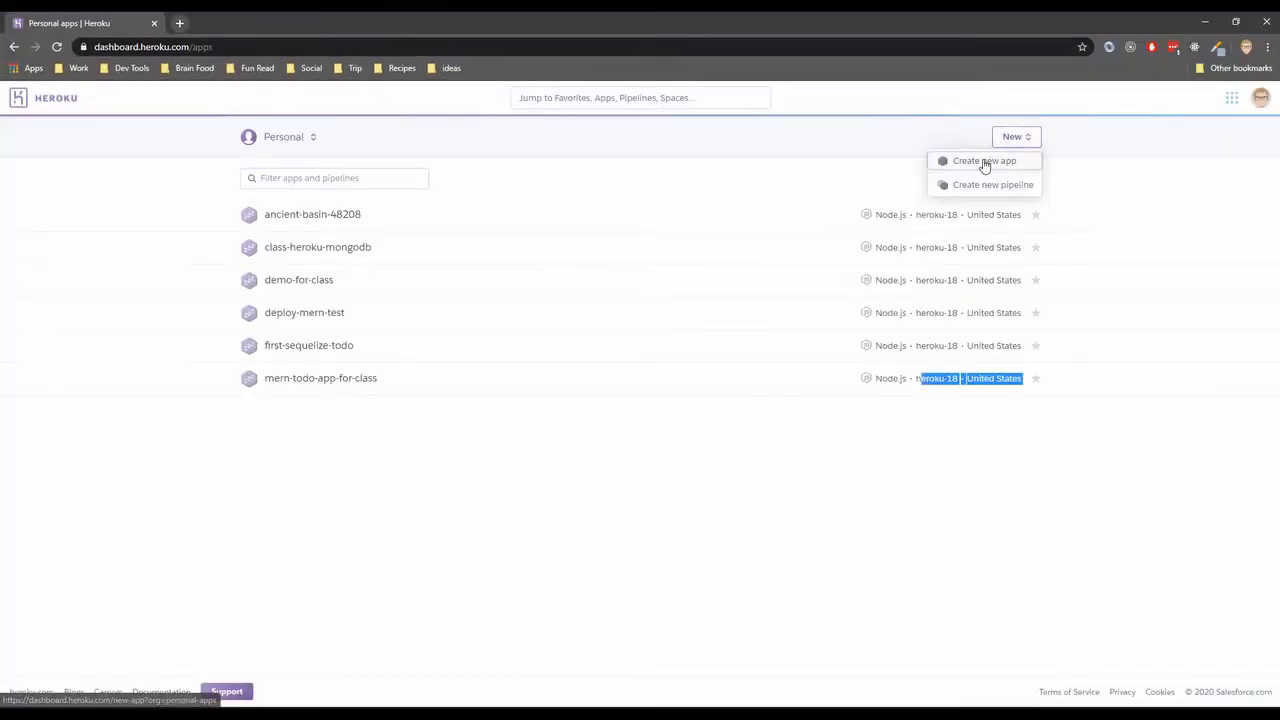
{"action": "left_click", "coordinate": [991, 161]}
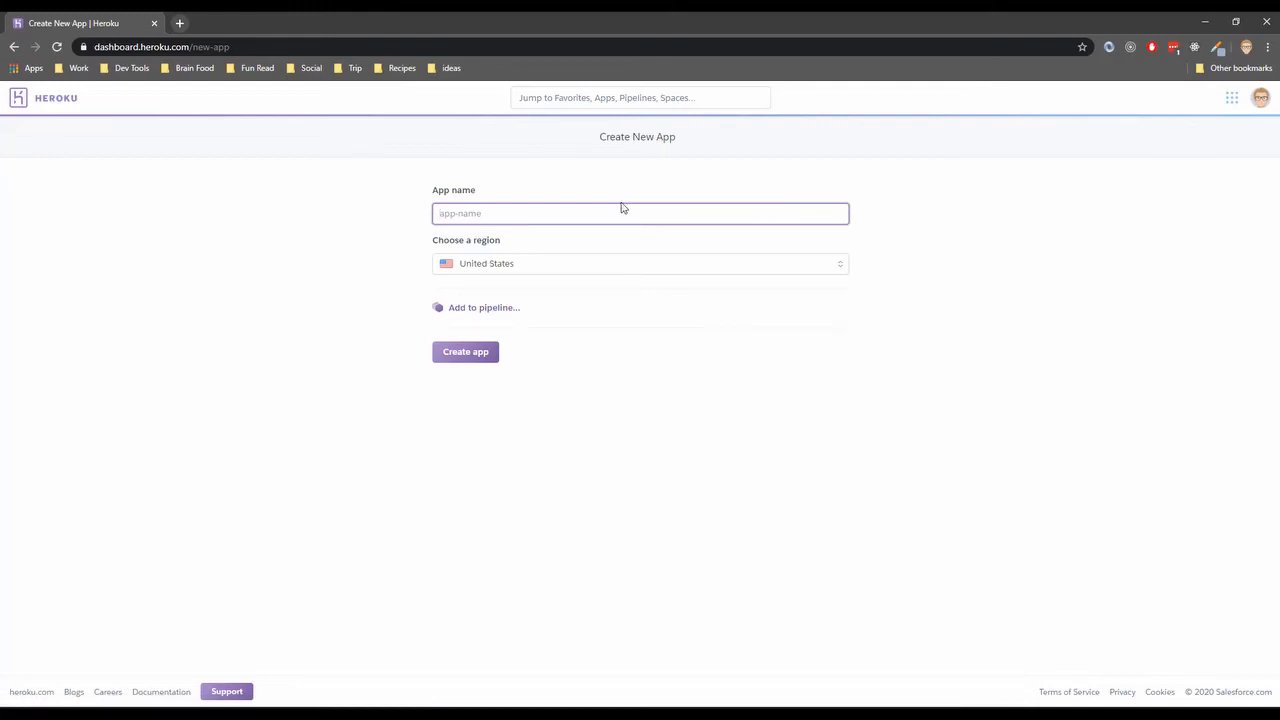
{"action": "type", "text": "demo_templa"}
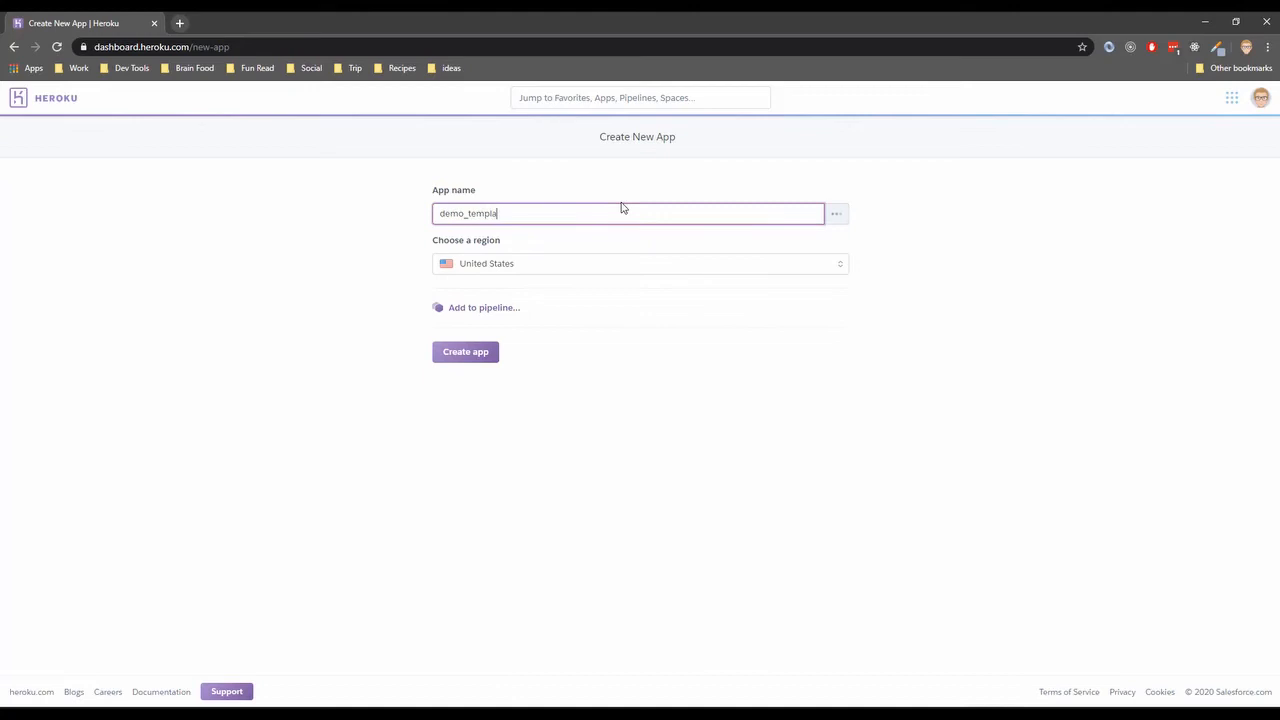
{"action": "type", "text": "te"}
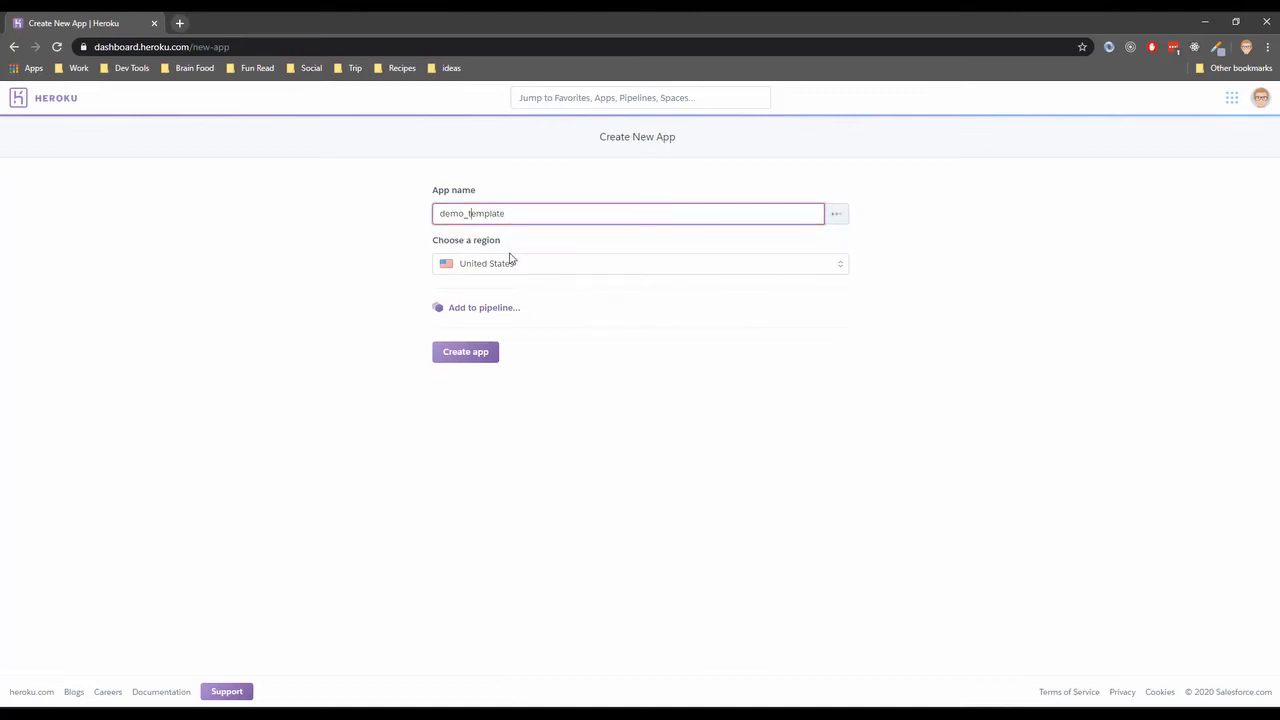
{"action": "type", "text": "demo-template"}
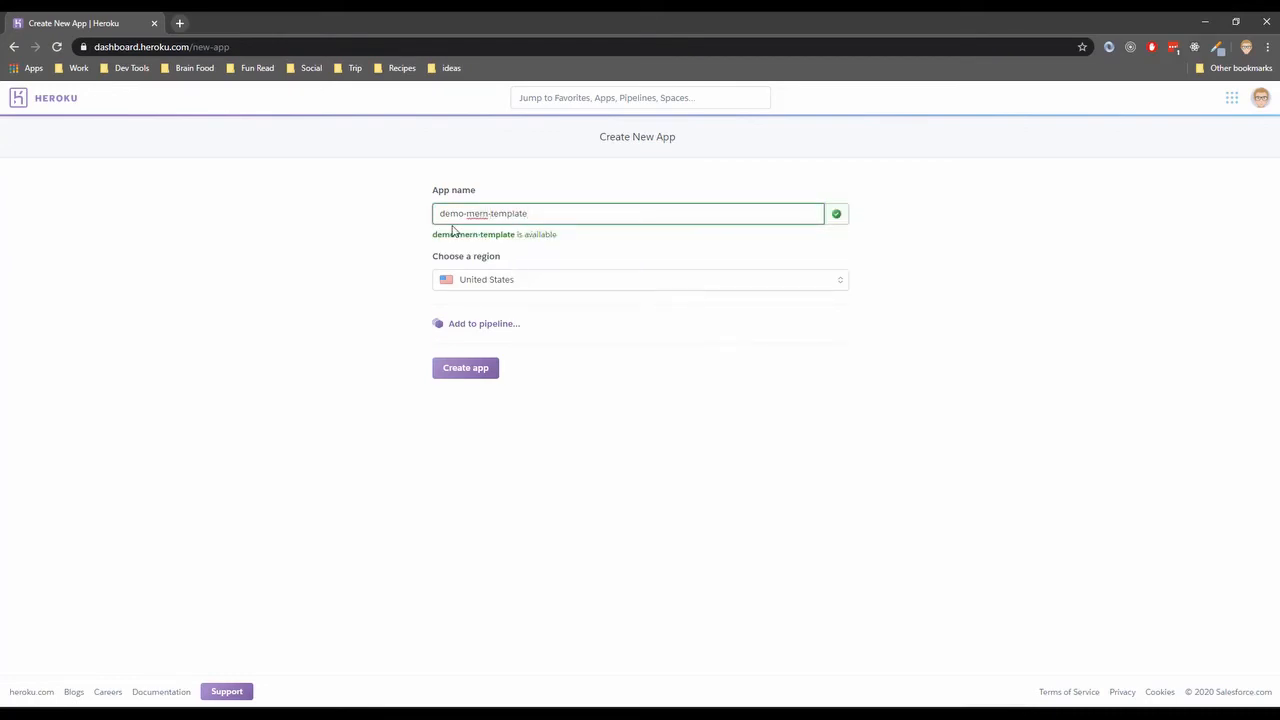
{"action": "double_click", "coordinate": [478, 213]}
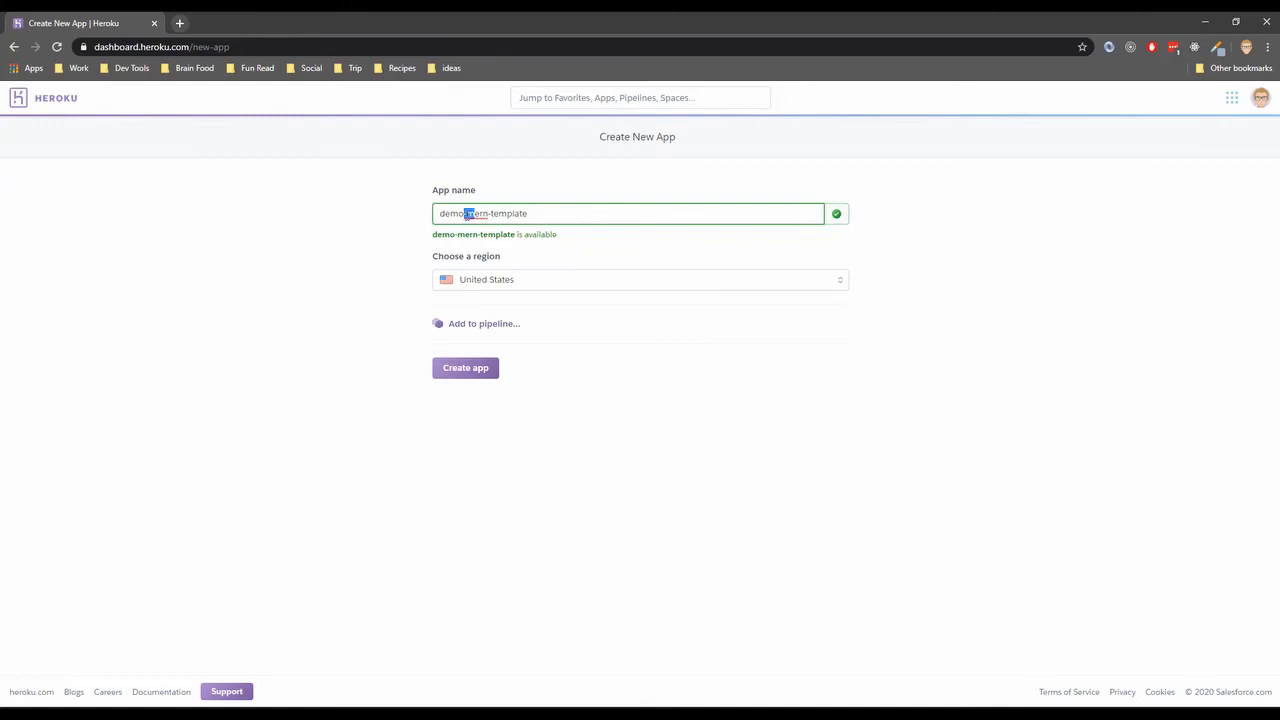
{"action": "left_click", "coordinate": [465, 368]}
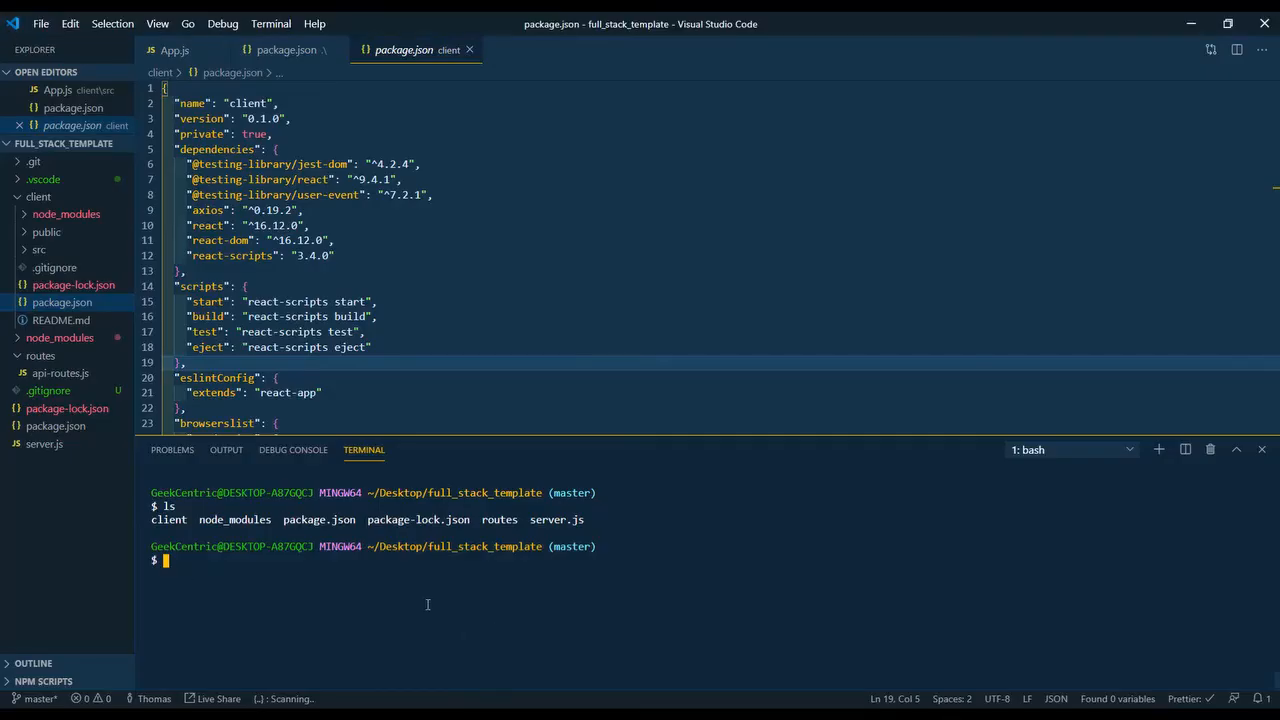
- Run 'heroku login' in the terminal and open the browser login page
{"action": "type", "text": "heroku lo"}
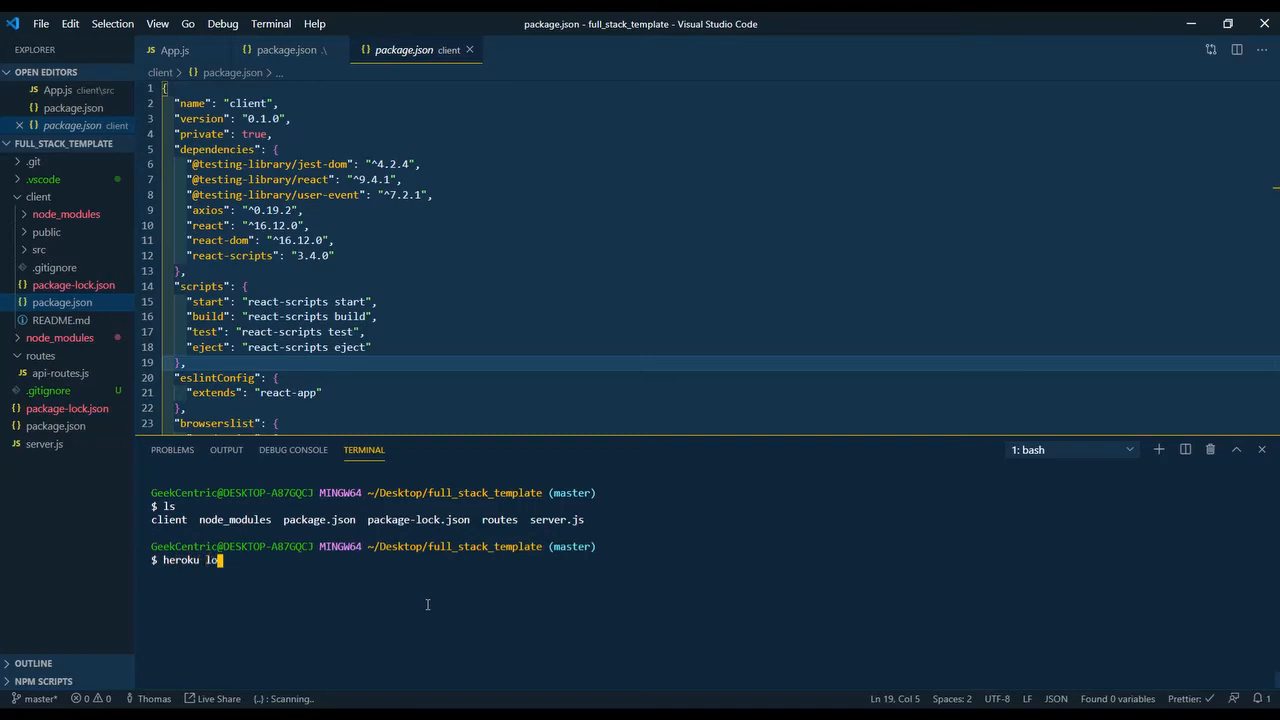
{"action": "key", "text": "Enter"}
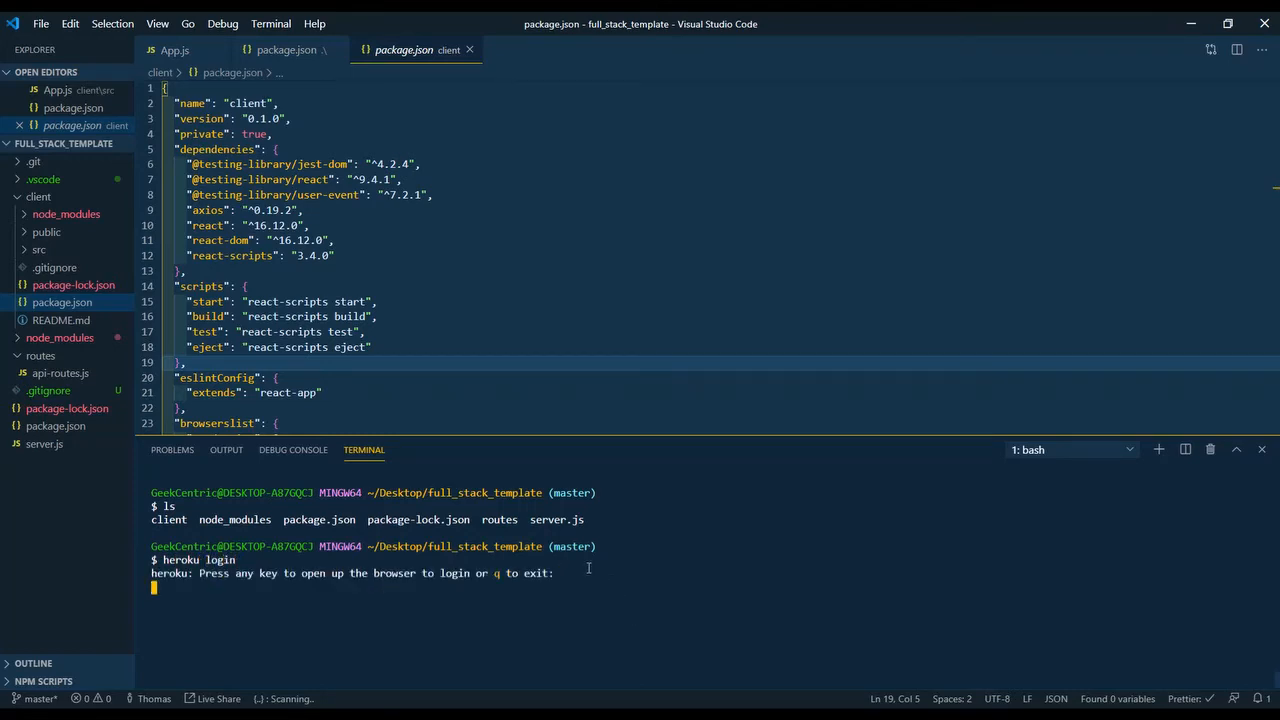
{"action": "key", "text": "enter"}
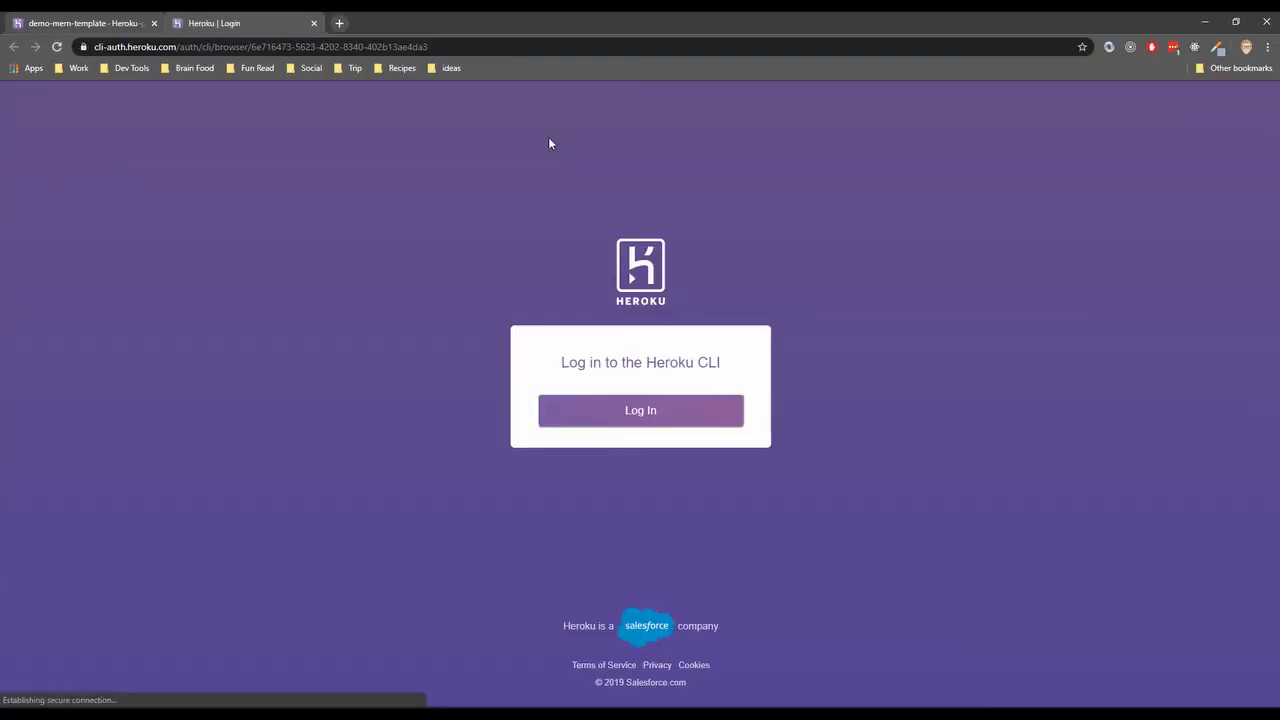
- Confirm the Heroku CLI login on the browser page
{"action": "left_click", "coordinate": [640, 410]}
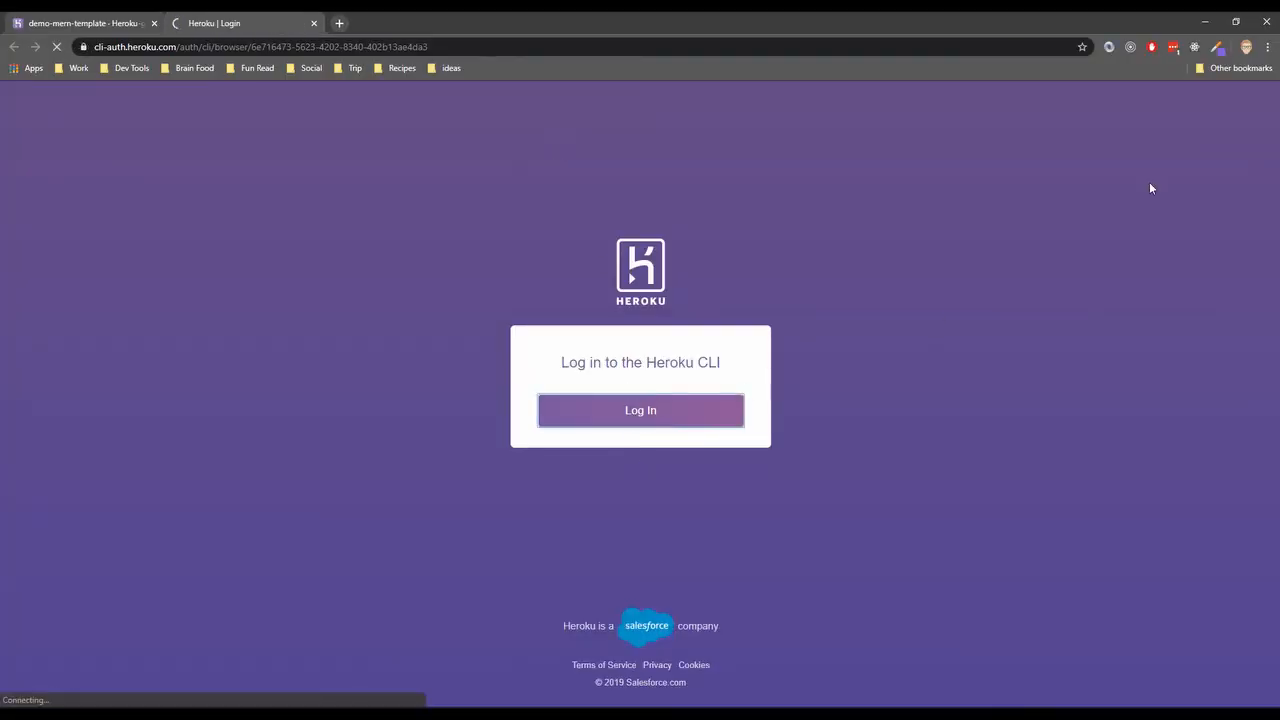
{"action": "left_click", "coordinate": [640, 410]}
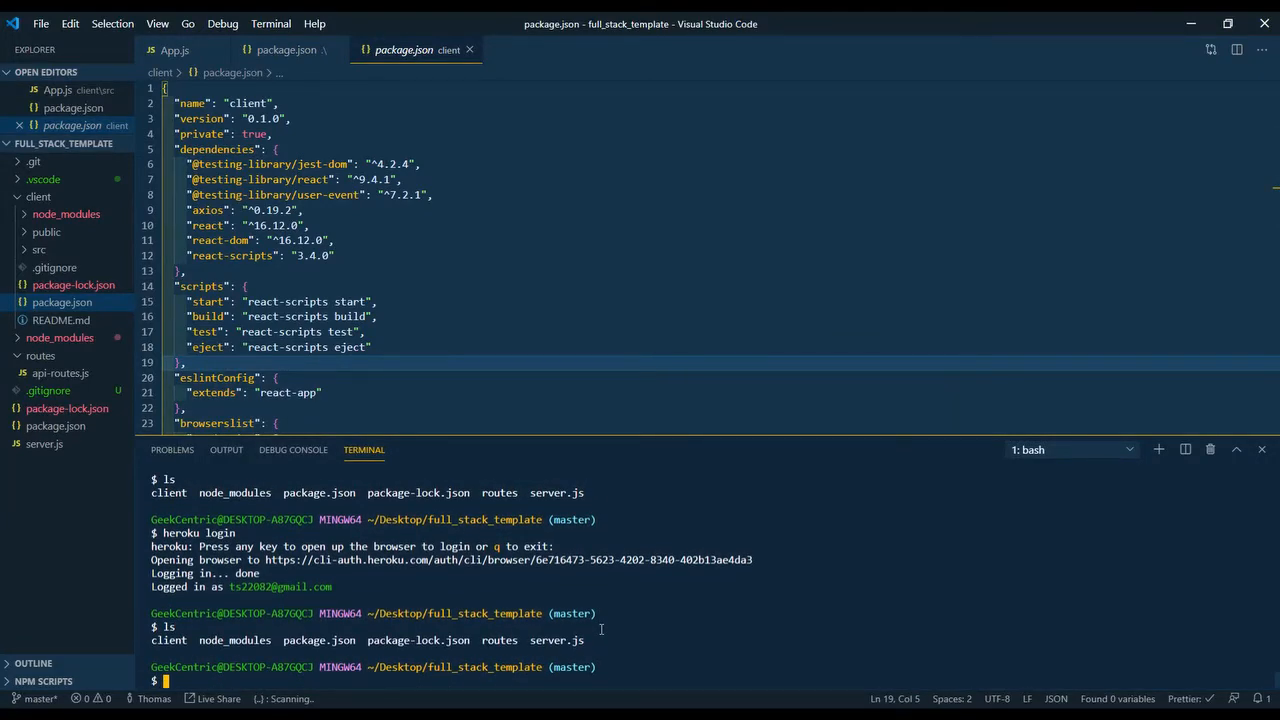
- Check git status, stage all files with git add, commit them, and clear the terminal
{"action": "type", "text": "git s"}
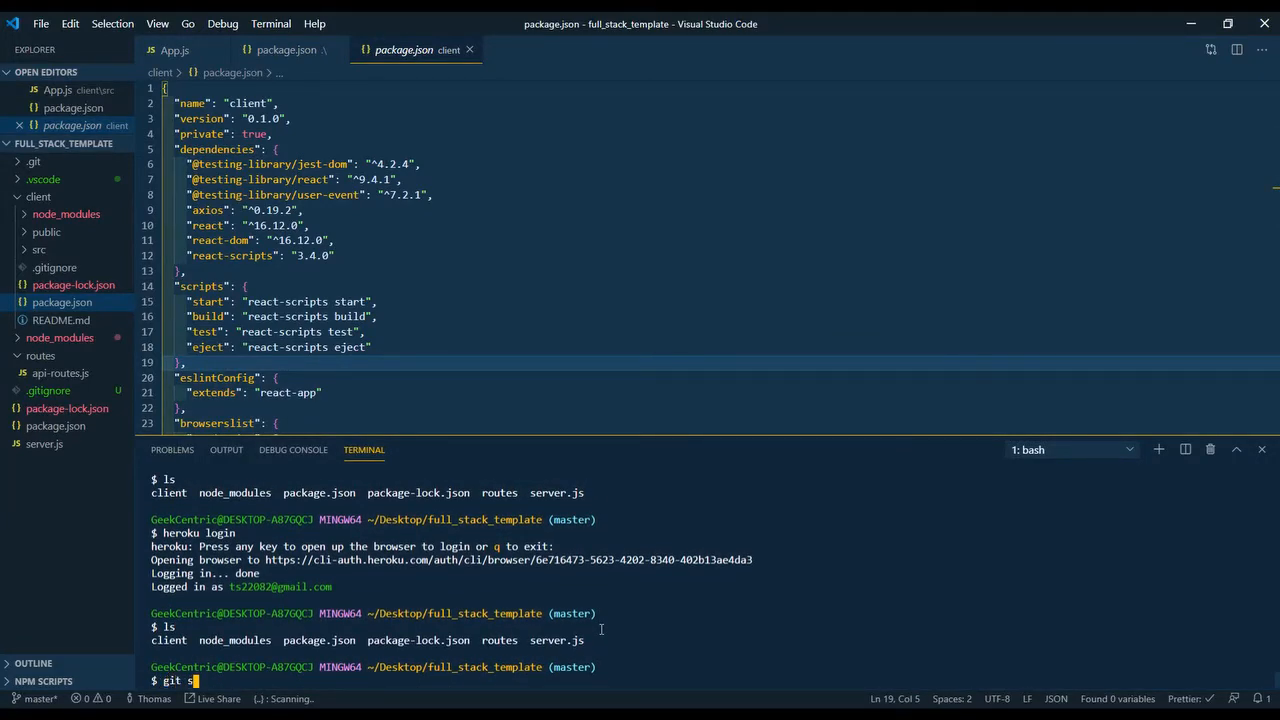
{"action": "key", "text": "Enter"}
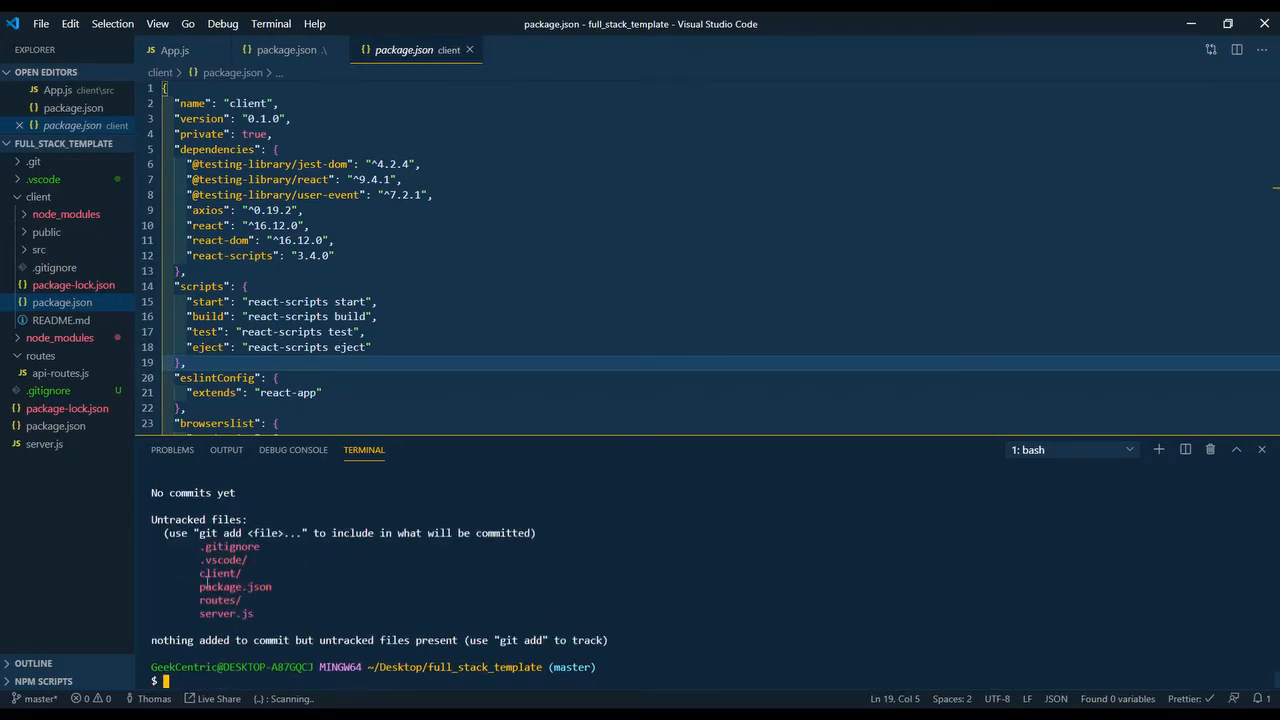
{"action": "type", "text": "git"}
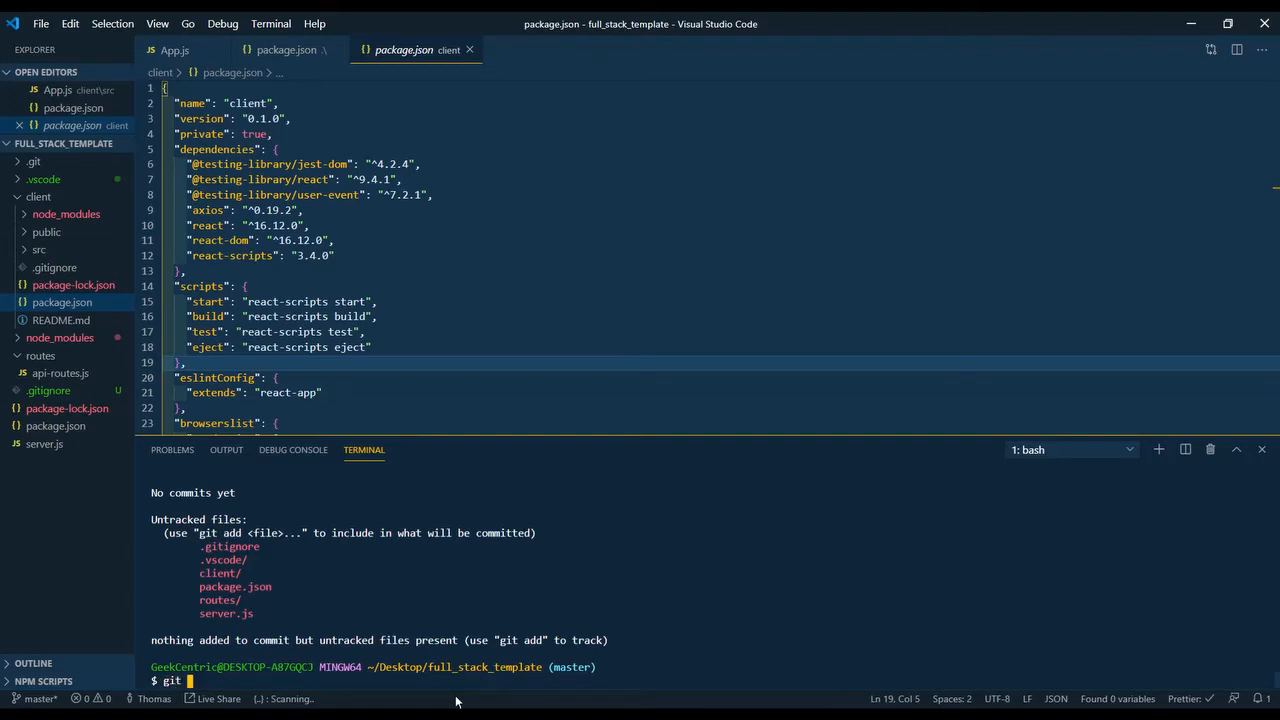
{"action": "key", "text": "Enter"}
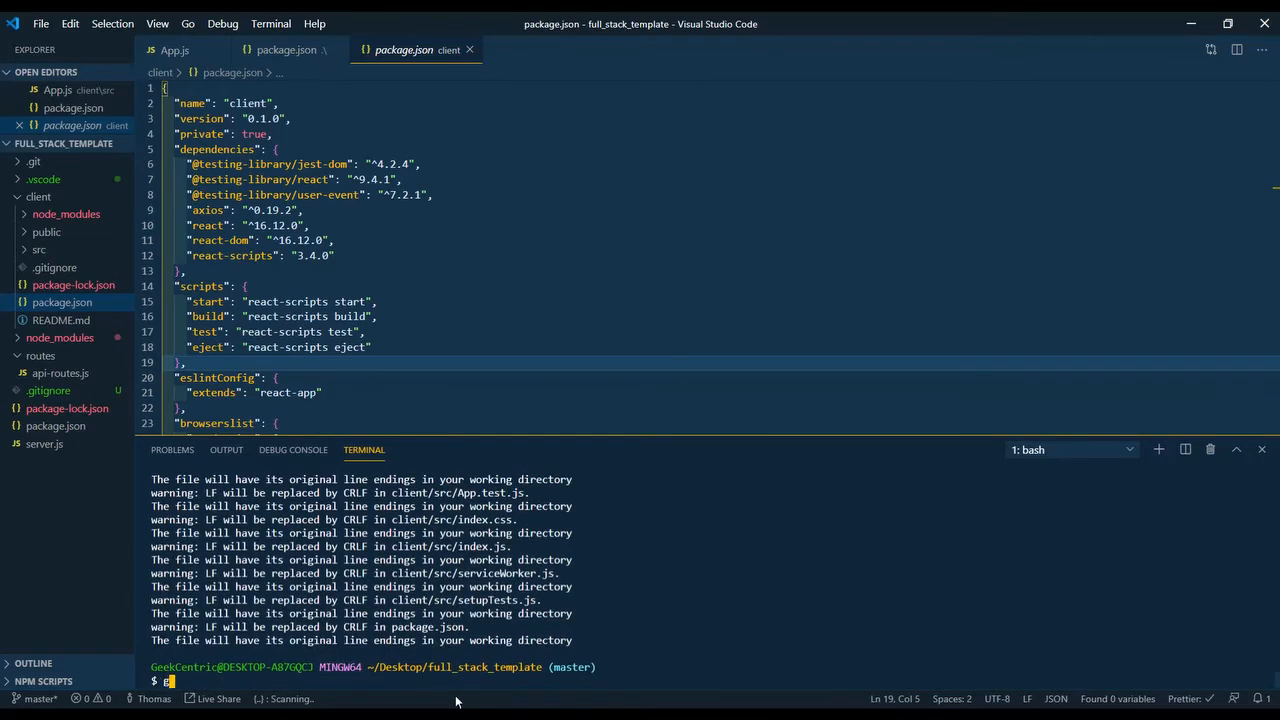
{"action": "type", "text": "git commit -m"}
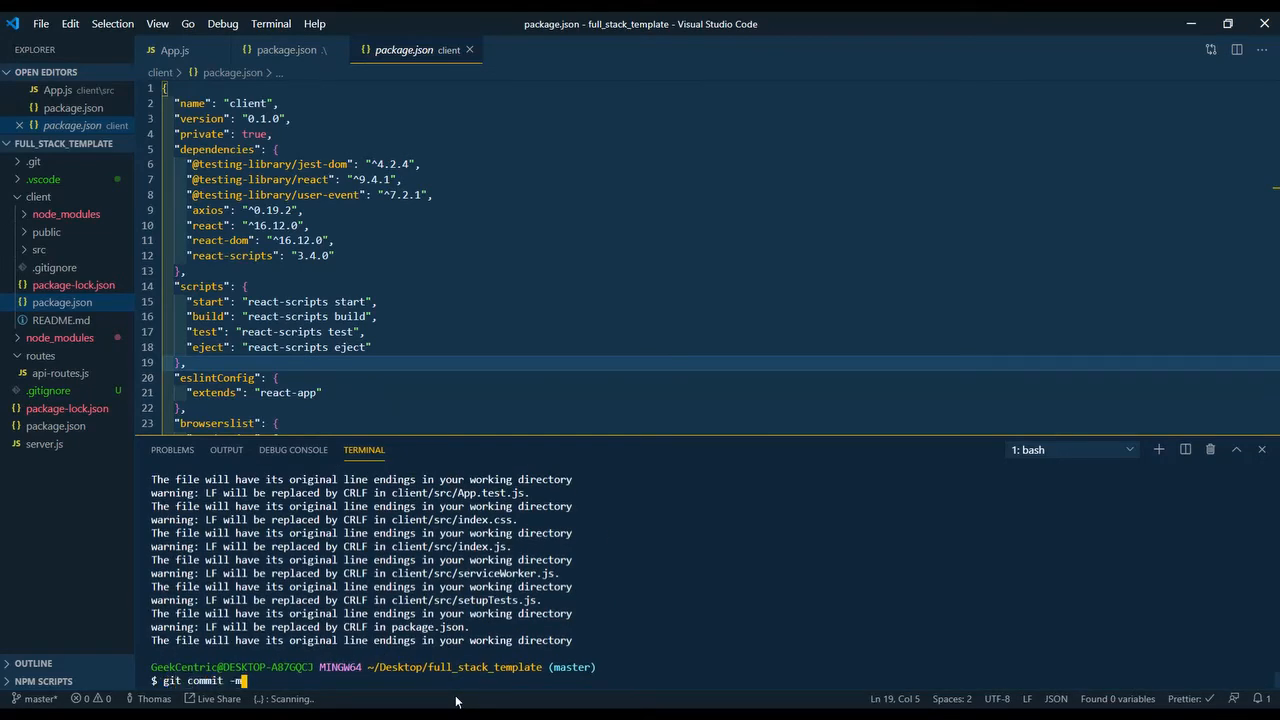
{"action": "type", "text": "\"\""}
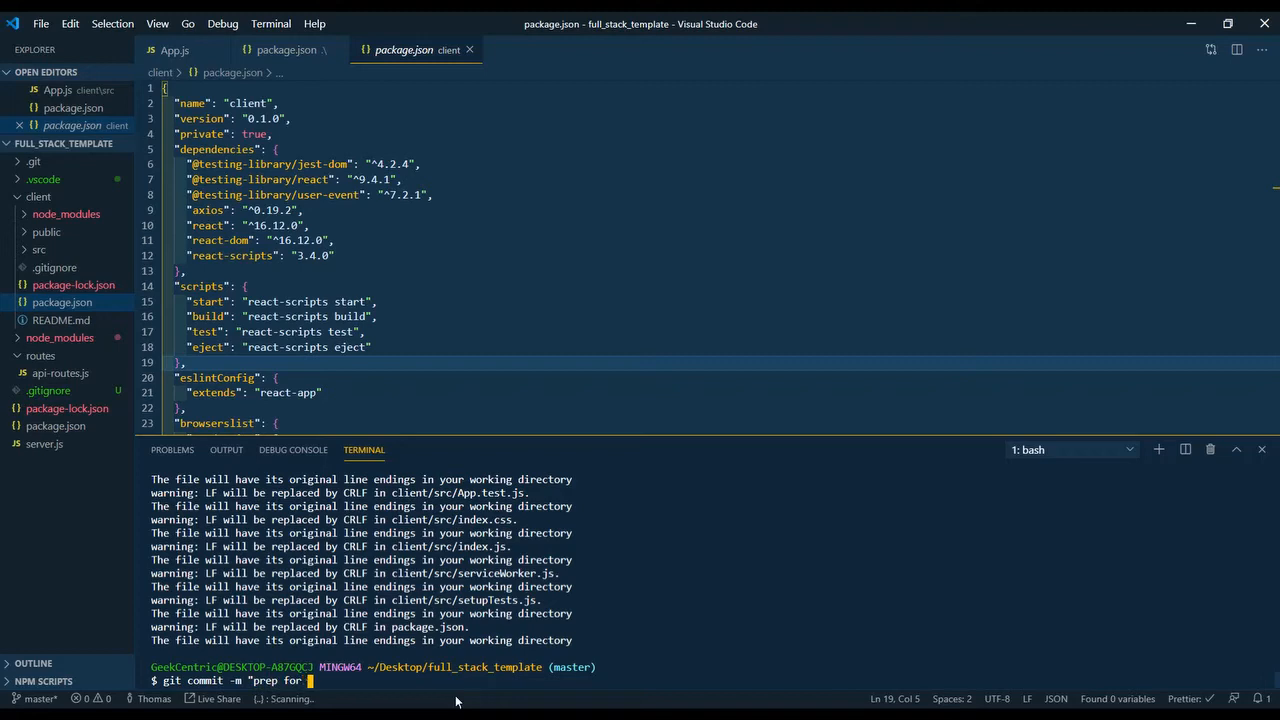
{"action": "key", "text": "Enter"}
{"action": "type", "text": "ls"}
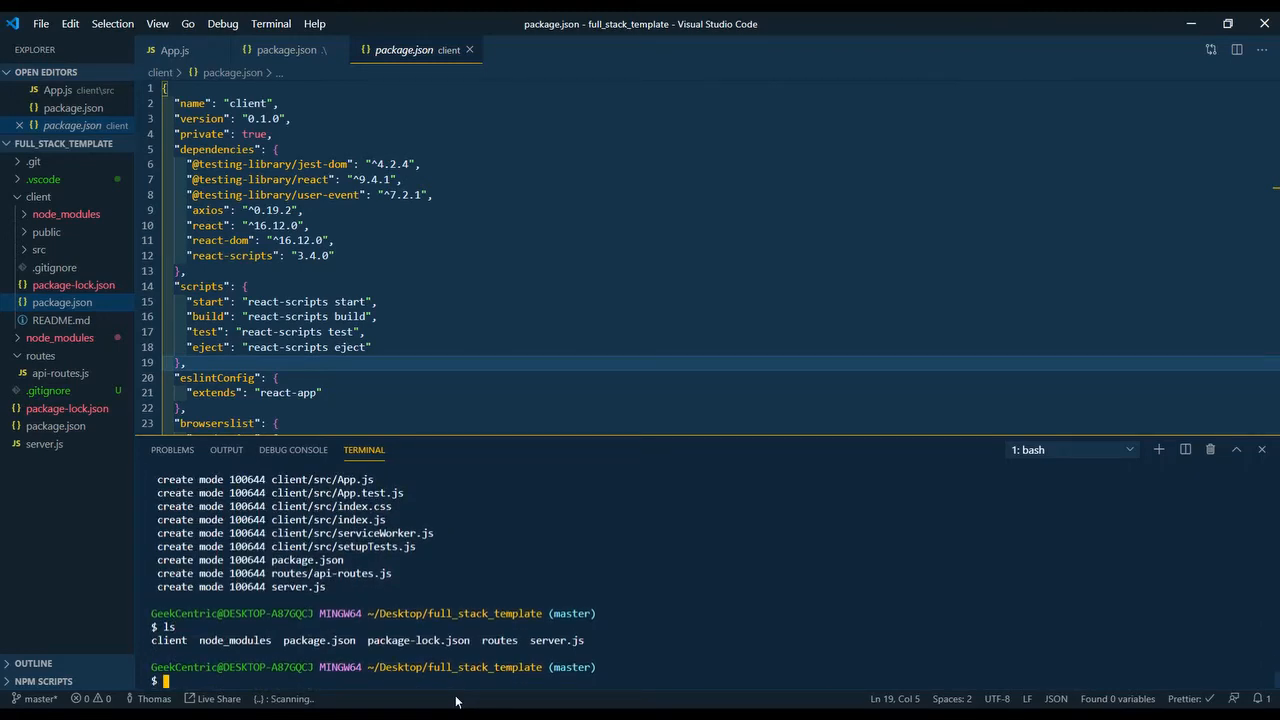
{"action": "type", "text": "cl"}
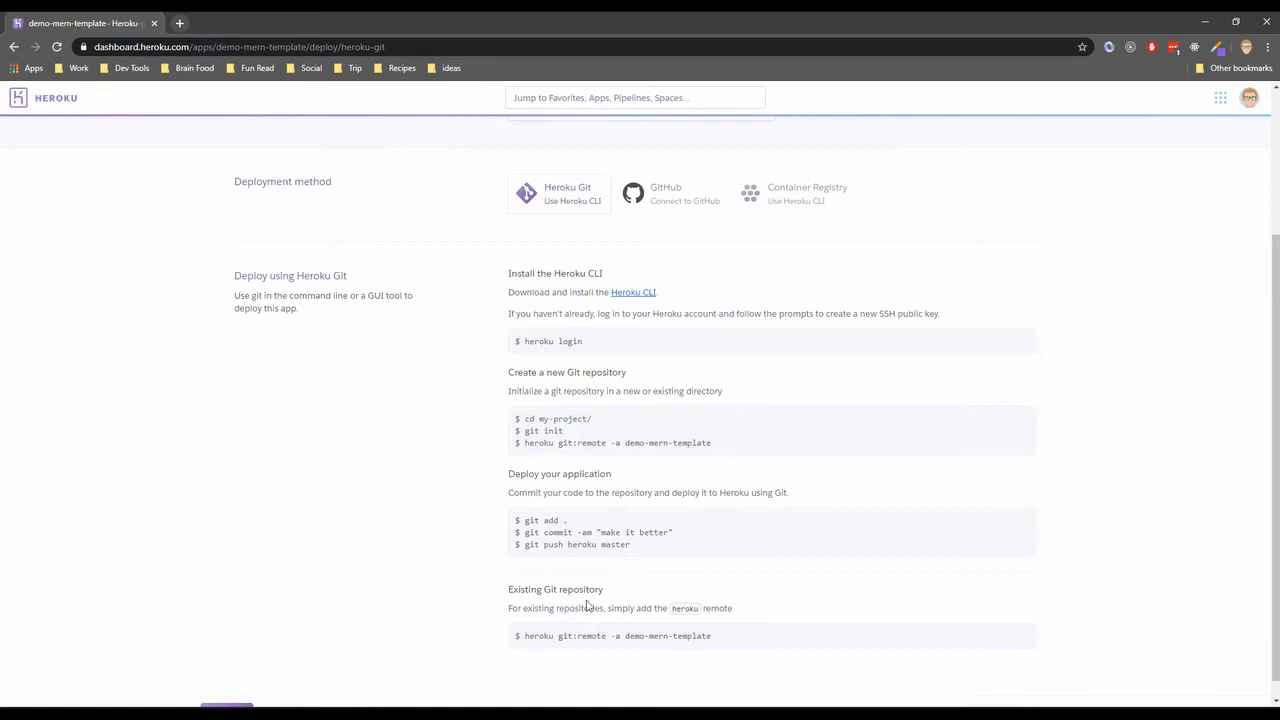
- Run 'heroku git:remote -a demo-mern-template' in the terminal
{"action": "left_click_drag", "start_coordinate": [609, 635], "coordinate": [712, 635]}
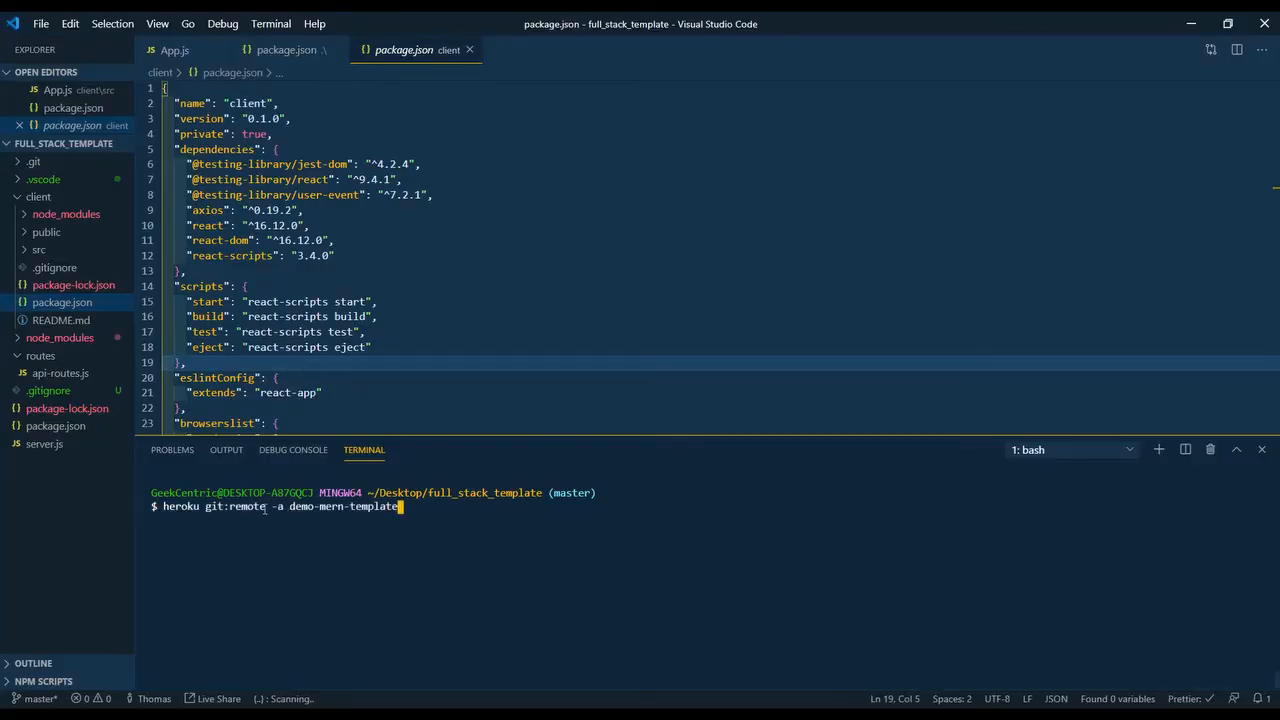
{"action": "key", "text": "Enter"}
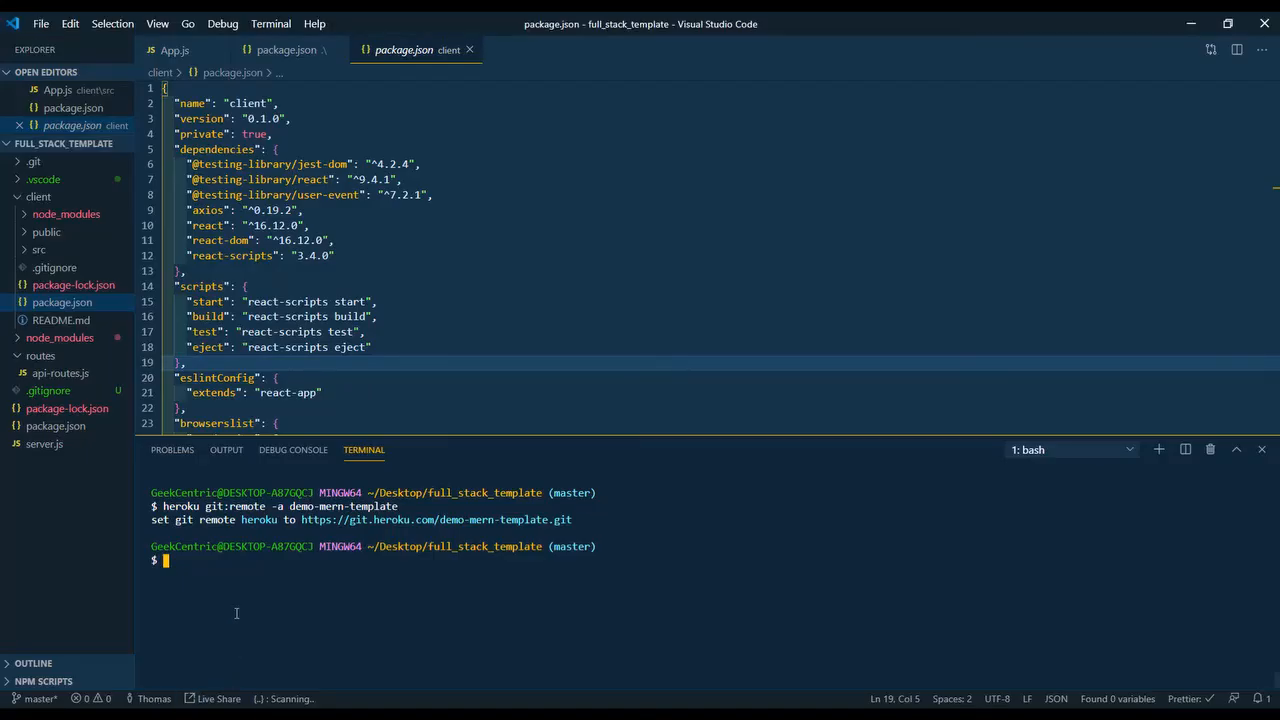
- Run 'git push heroku master' and follow the dependency install and build output
{"action": "type", "text": "git push heroku master"}
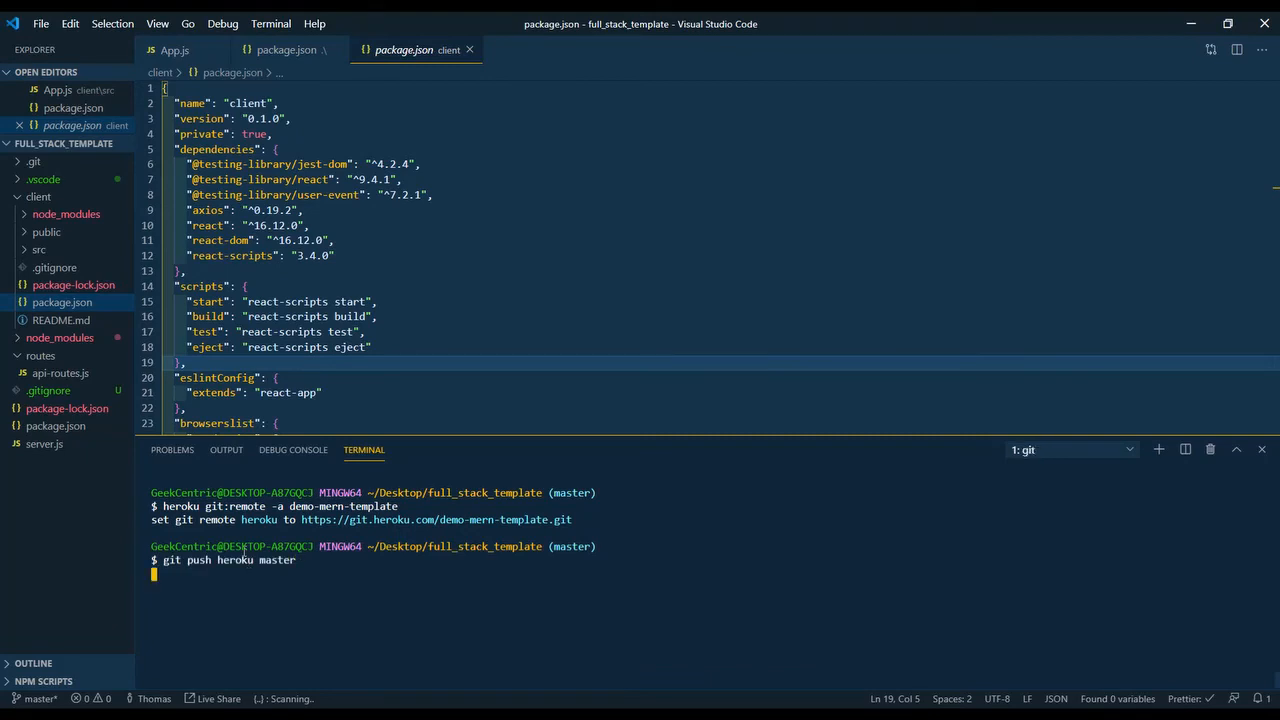
{"action": "key", "text": "Enter"}
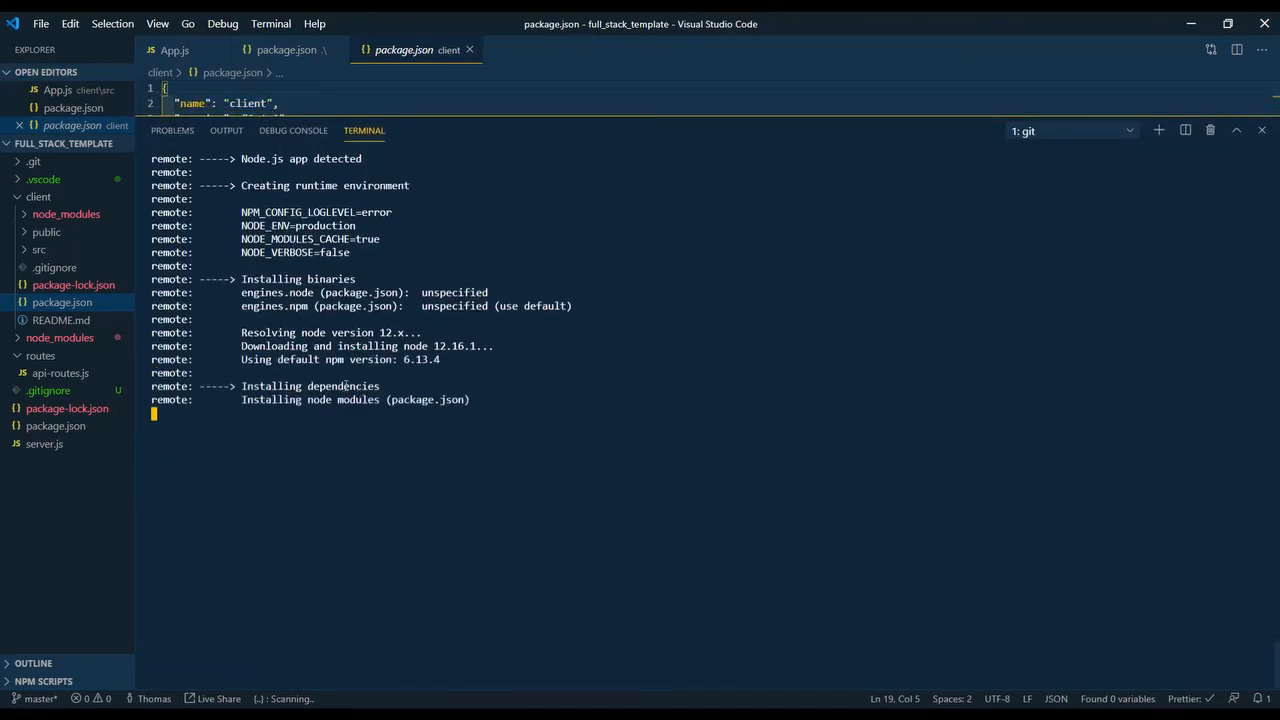
{"action": "mouse_move", "coordinate": [288, 410]}
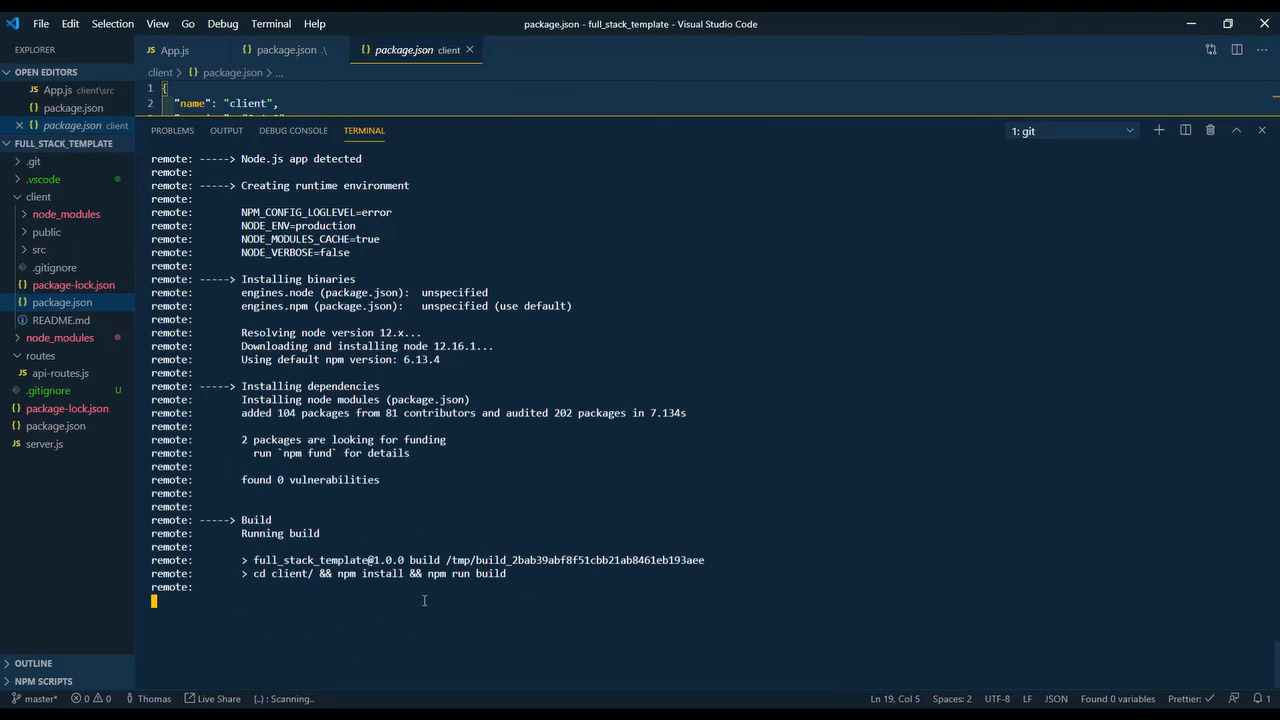
{"action": "mouse_move", "coordinate": [322, 617]}
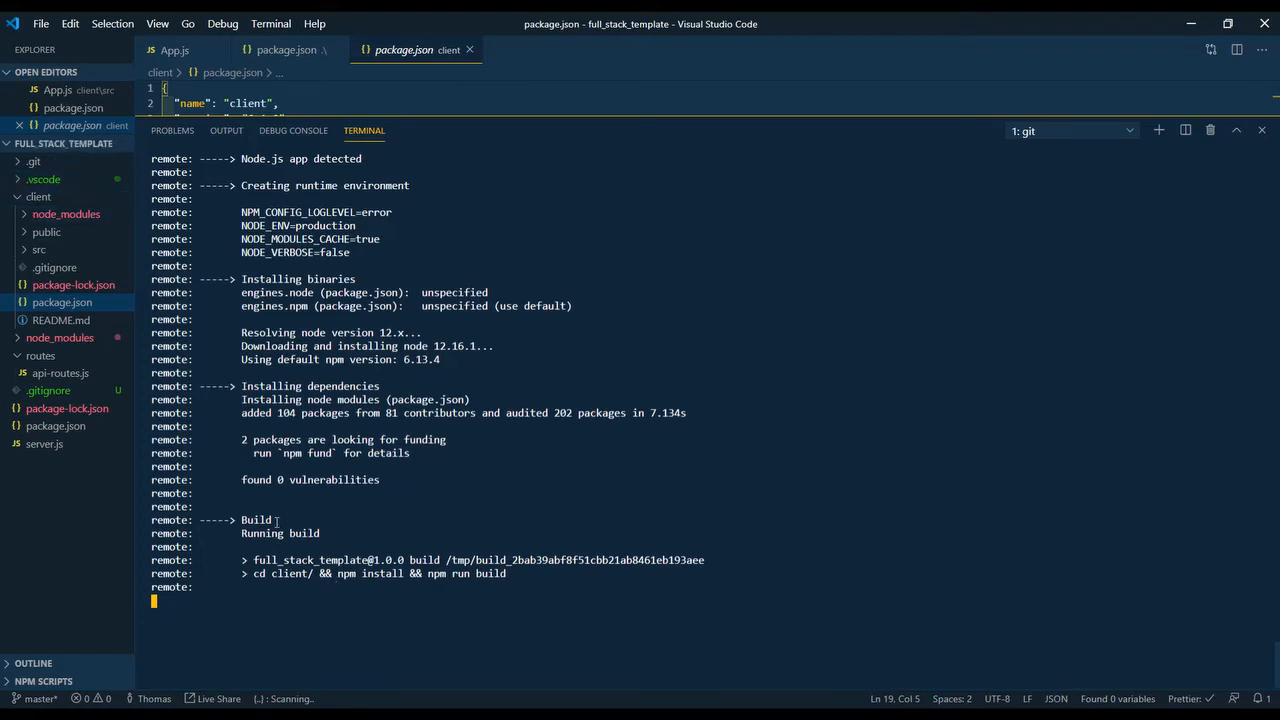
{"action": "mouse_move", "coordinate": [267, 584]}
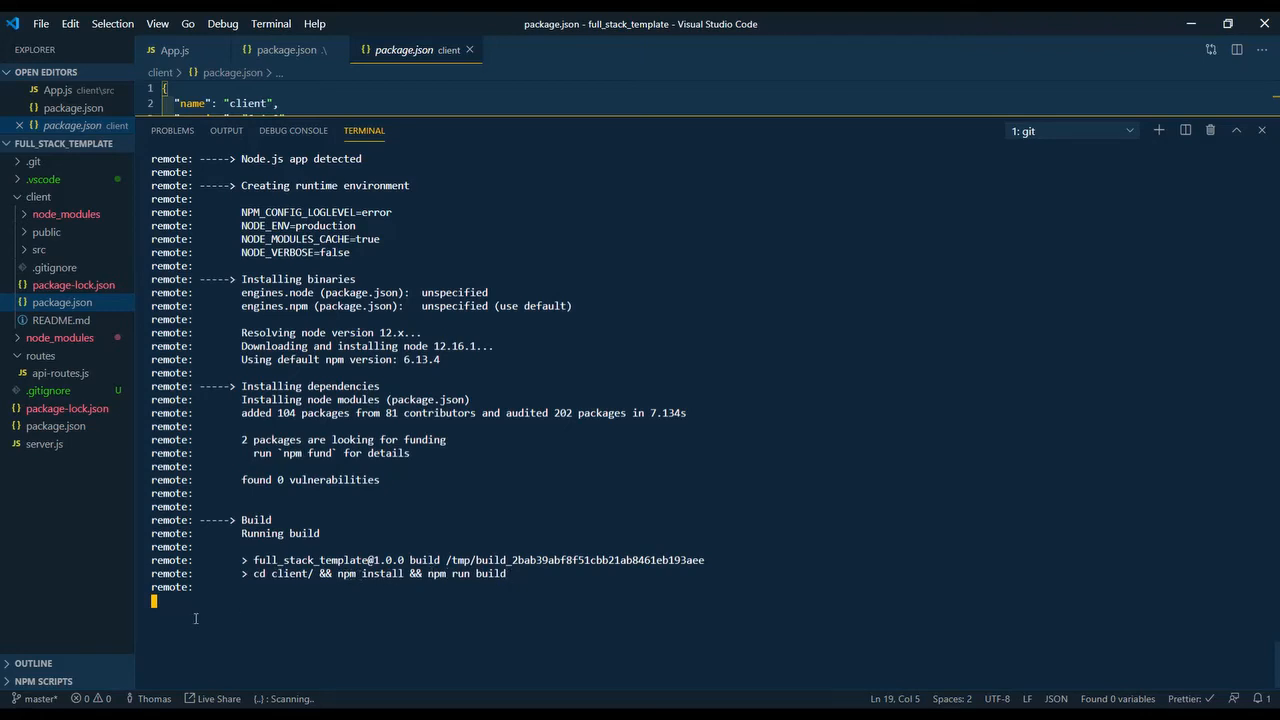
{"action": "mouse_move", "coordinate": [234, 612]}
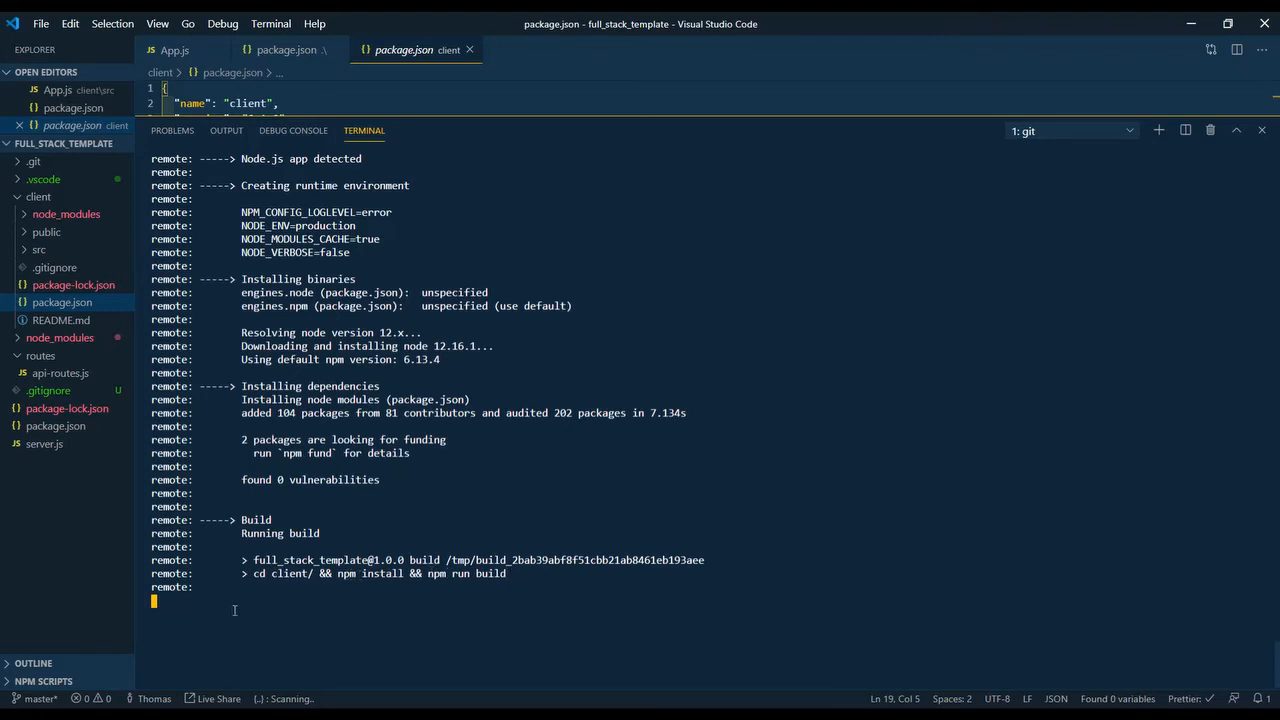
{"action": "mouse_move", "coordinate": [269, 593]}
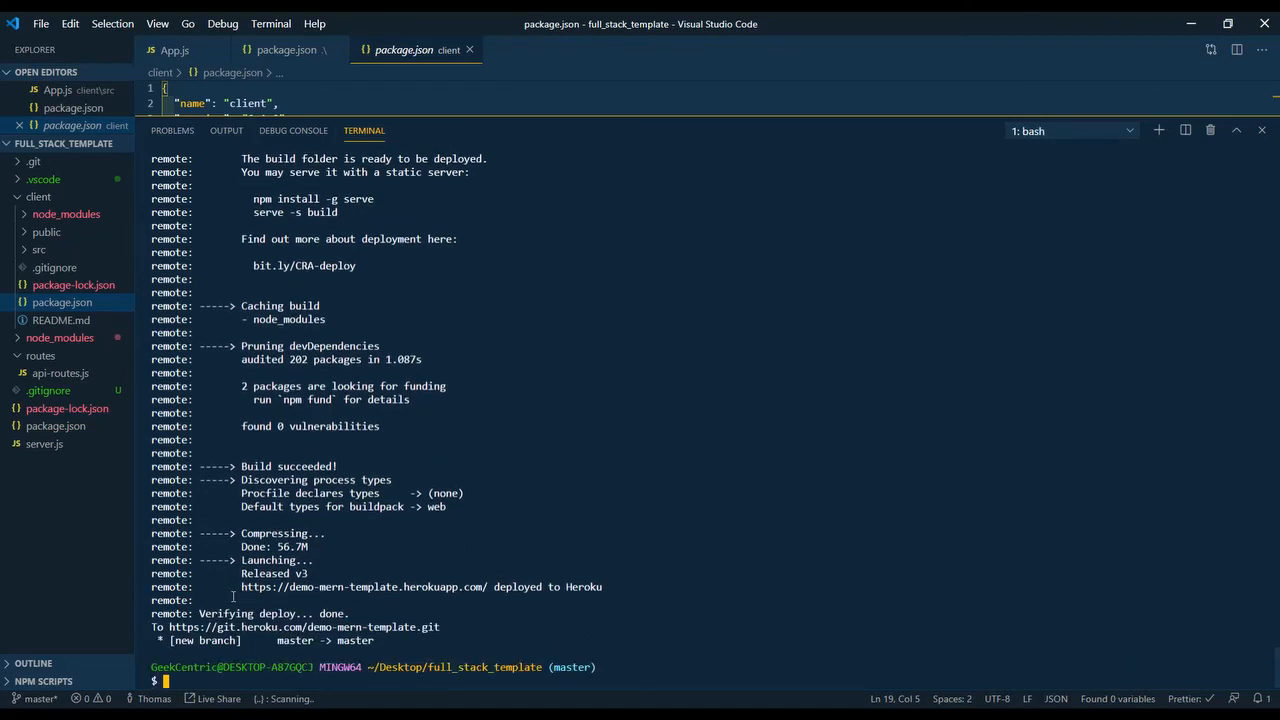
{"action": "mouse_move", "coordinate": [390, 427]}
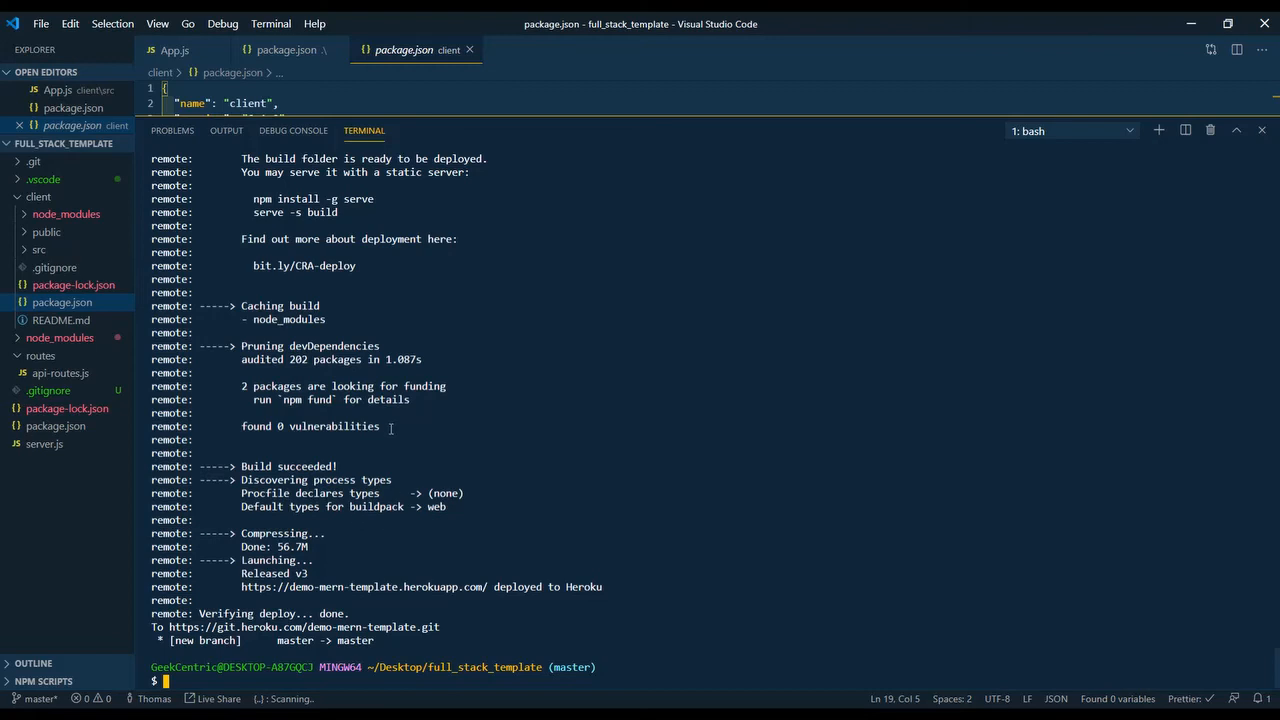
- After the build succeeds, open the demo-mern-template.herokuapp.com URL from the terminal
{"action": "scroll", "scroll_direction": "up", "scroll_amount": 3}
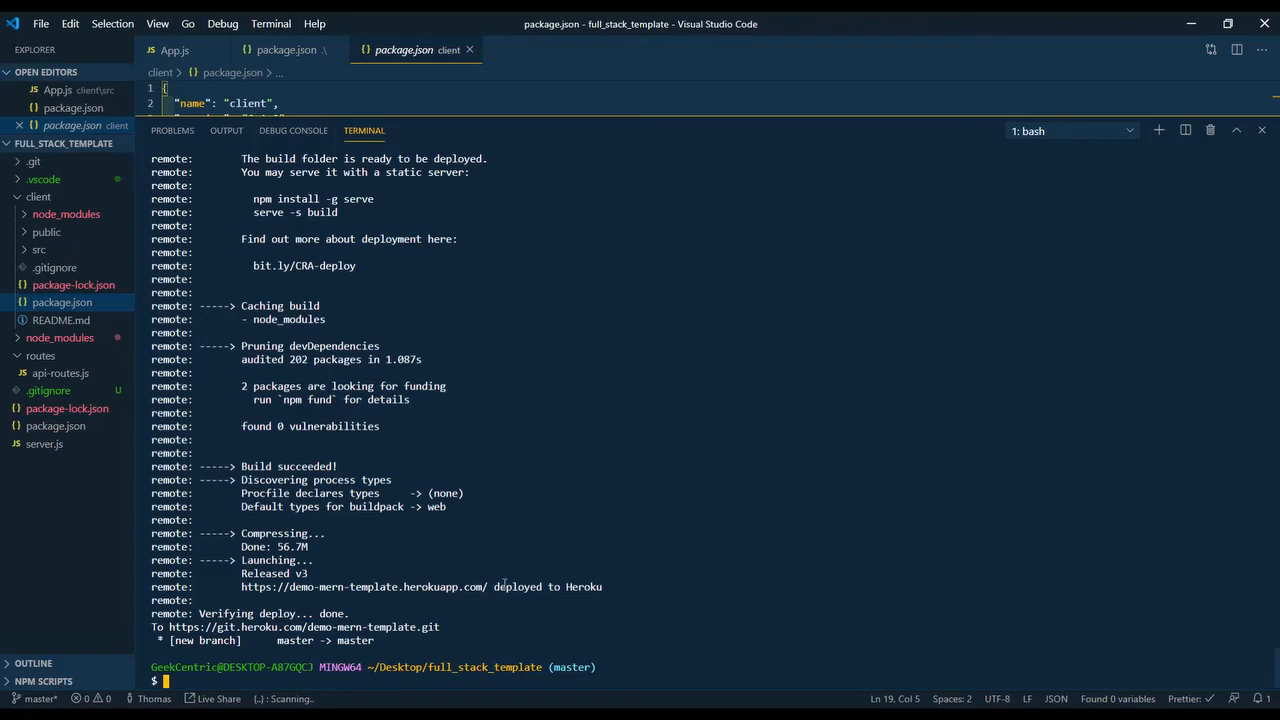
{"action": "mouse_move", "coordinate": [408, 591]}
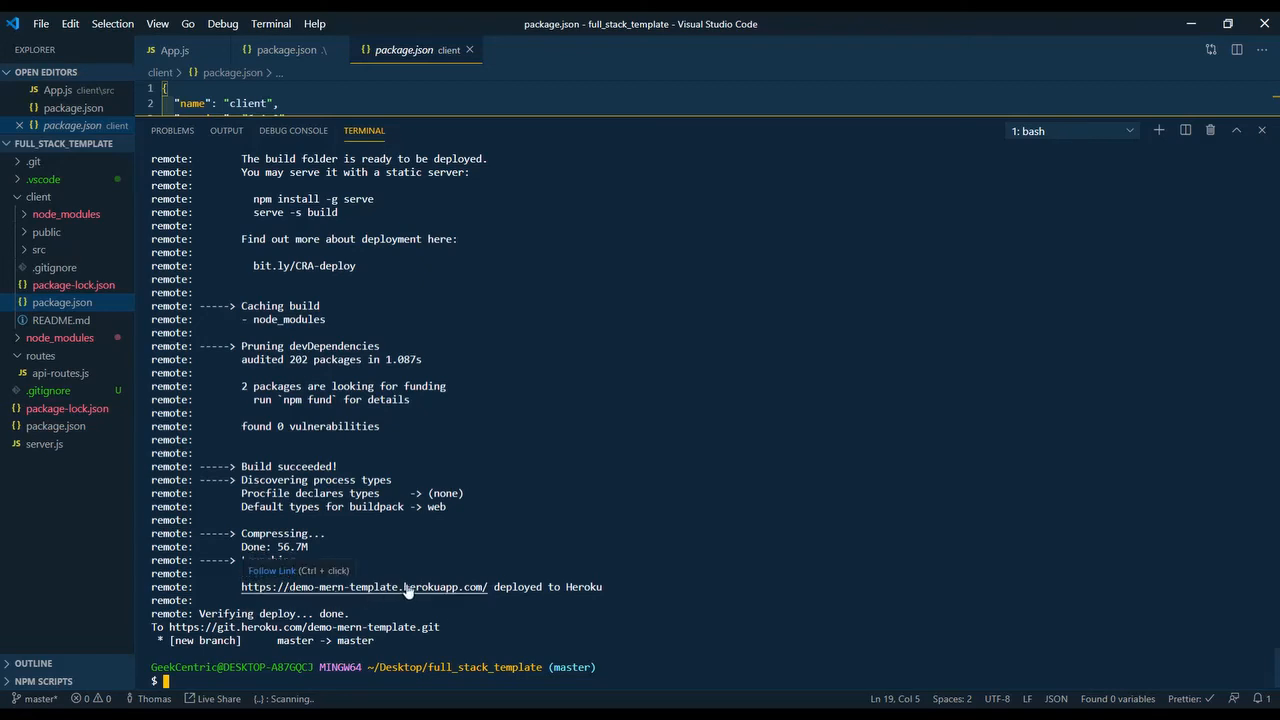
{"action": "mouse_move", "coordinate": [400, 591]}
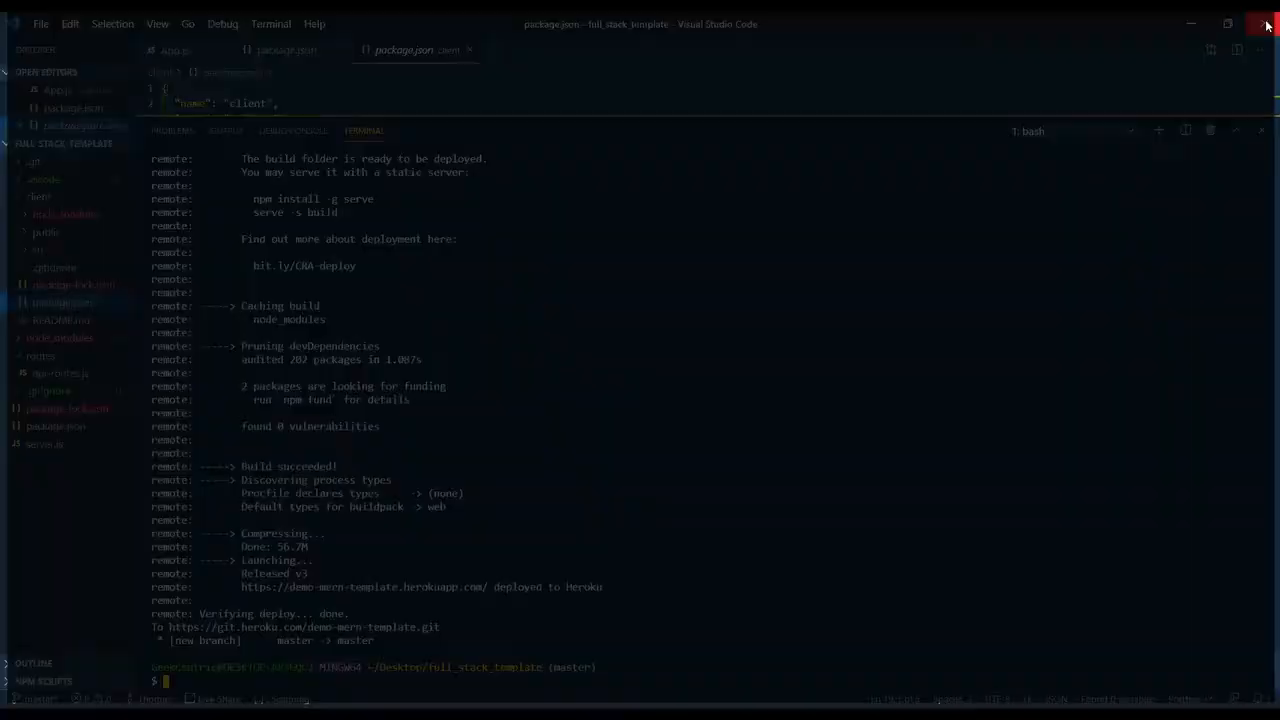
{"action": "mouse_move", "coordinate": [382, 593]}
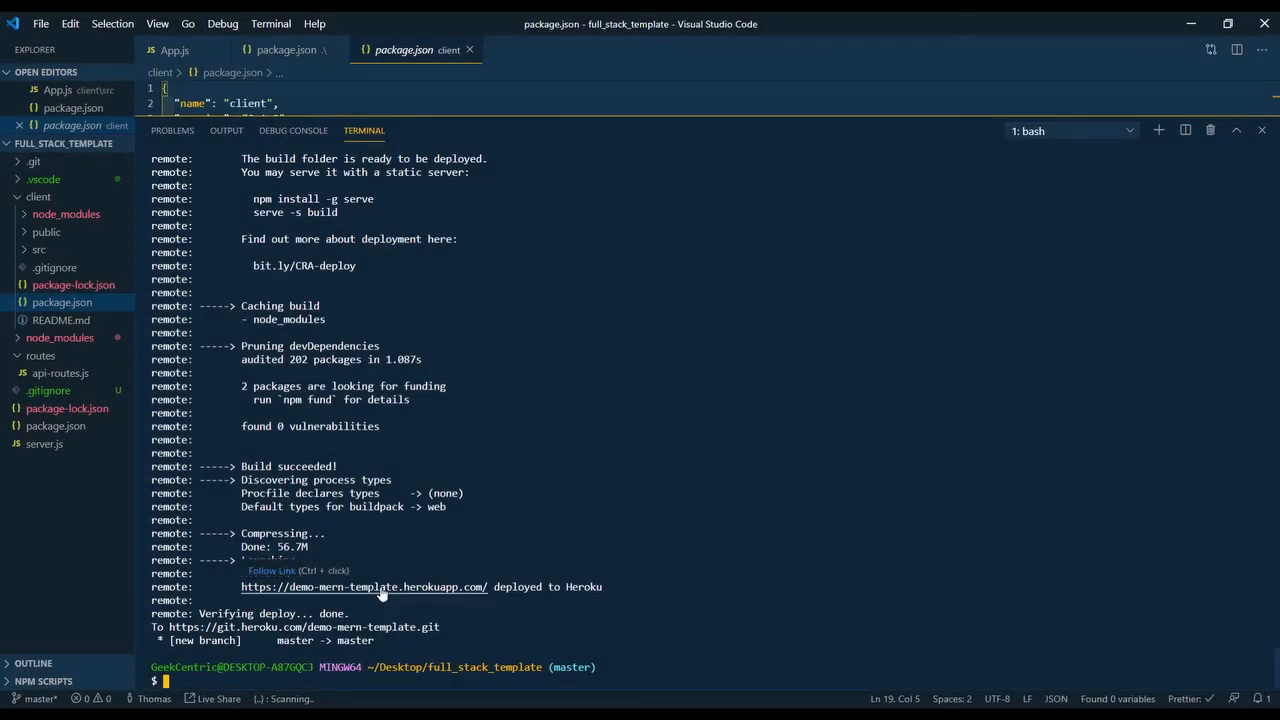
{"action": "left_click", "coordinate": [364, 586]}
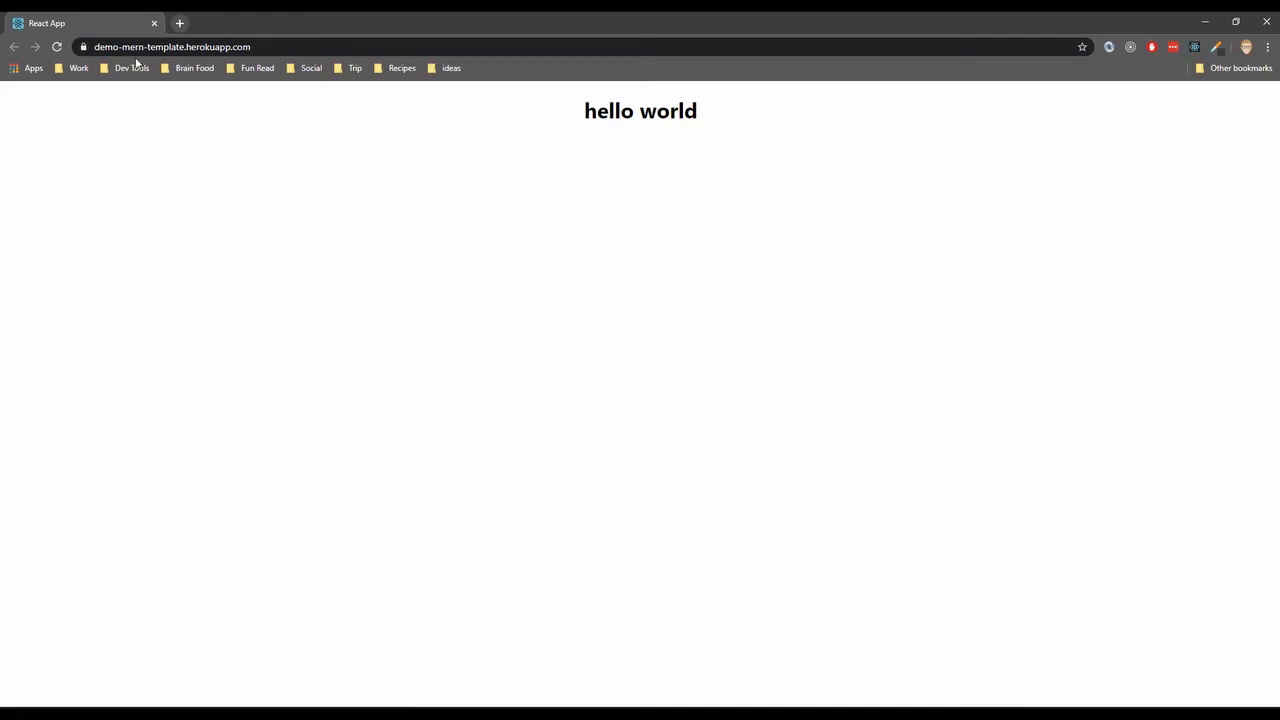
- Inspect the hello world page to view the 'message from back end: success' console log
{"action": "left_click", "coordinate": [175, 46]}
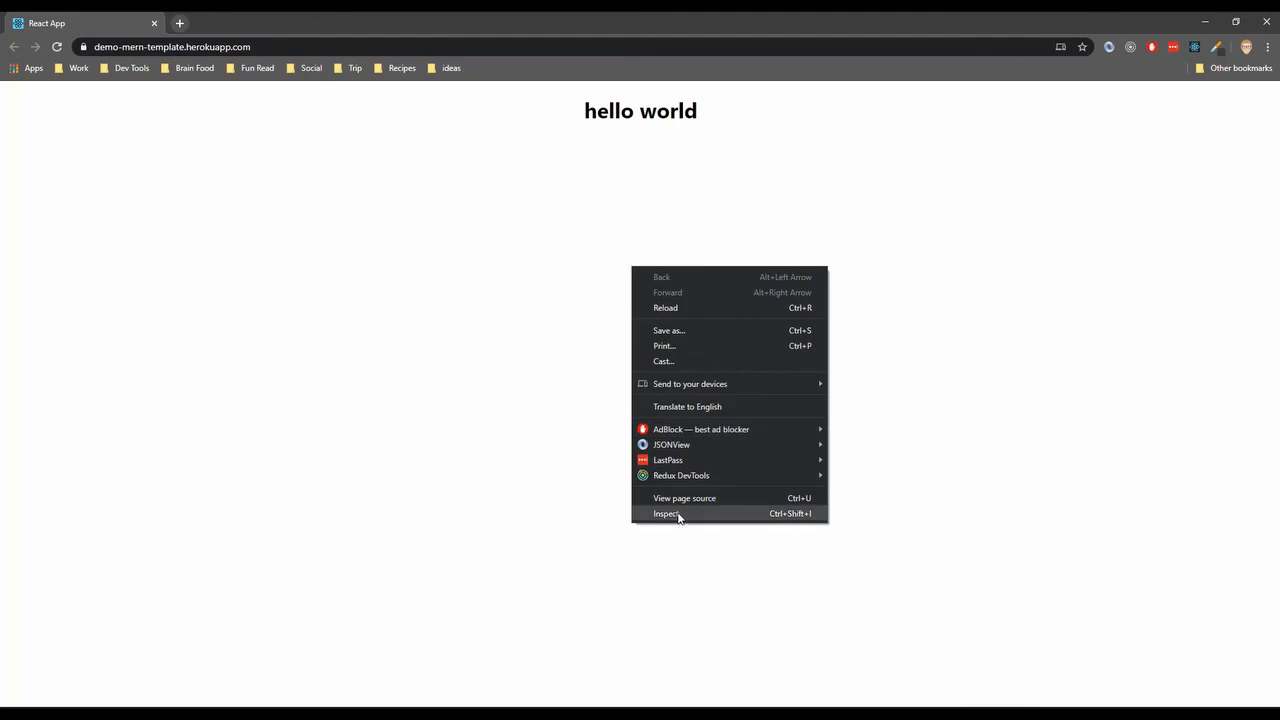
{"action": "left_click", "coordinate": [665, 514]}
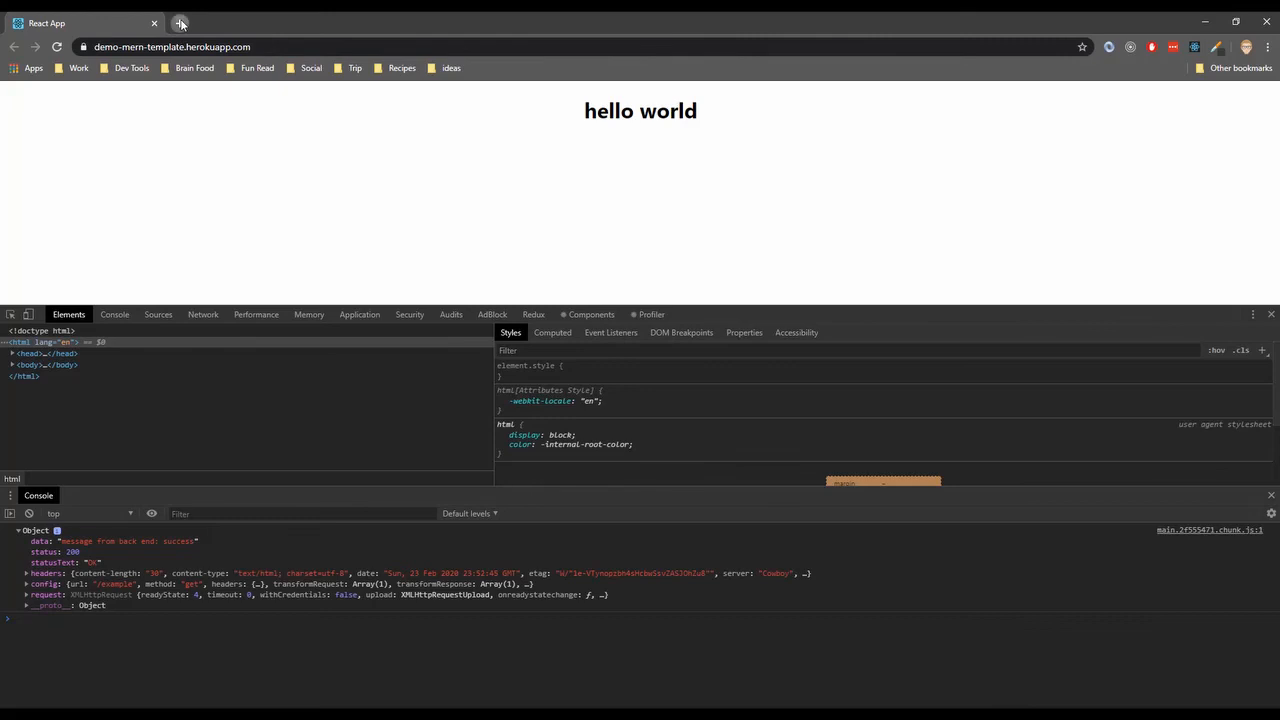
- Search Heroku in a new tab, open the demo-mern-template app overview, and launch the live app
{"action": "left_click", "coordinate": [180, 23]}
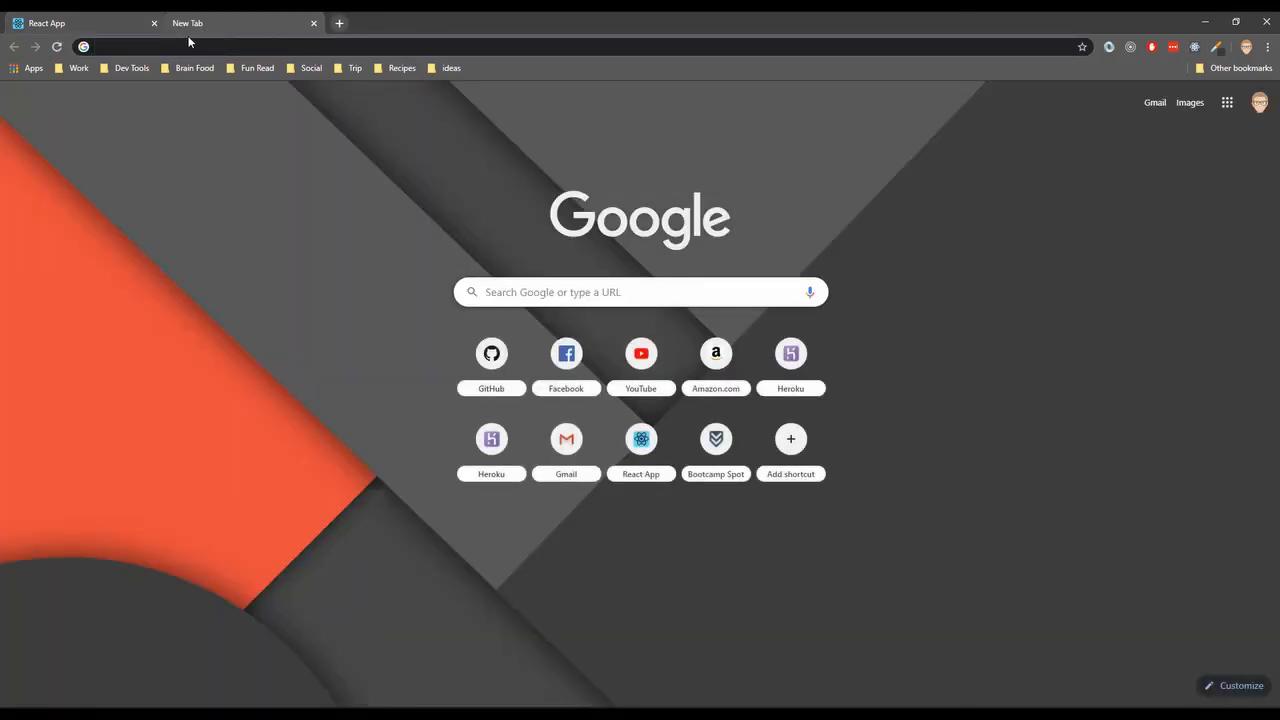
{"action": "type", "text": "heroku.com/apps"}
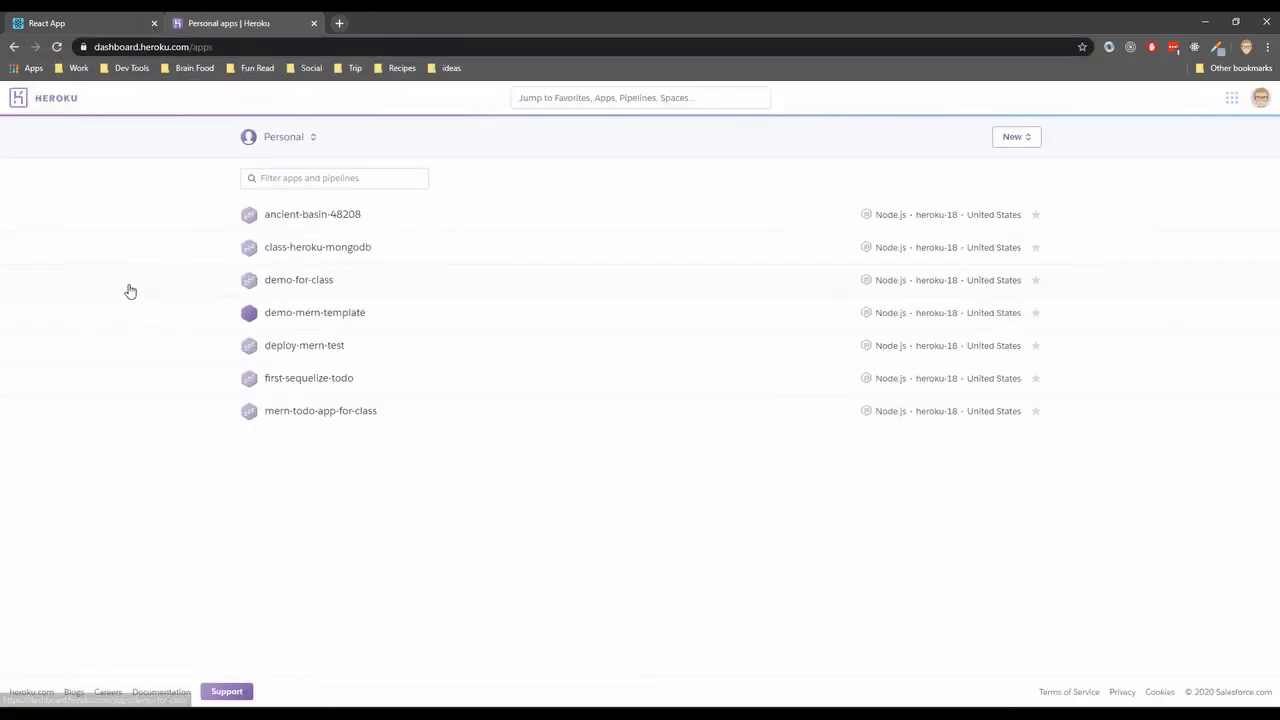
{"action": "mouse_move", "coordinate": [340, 323]}
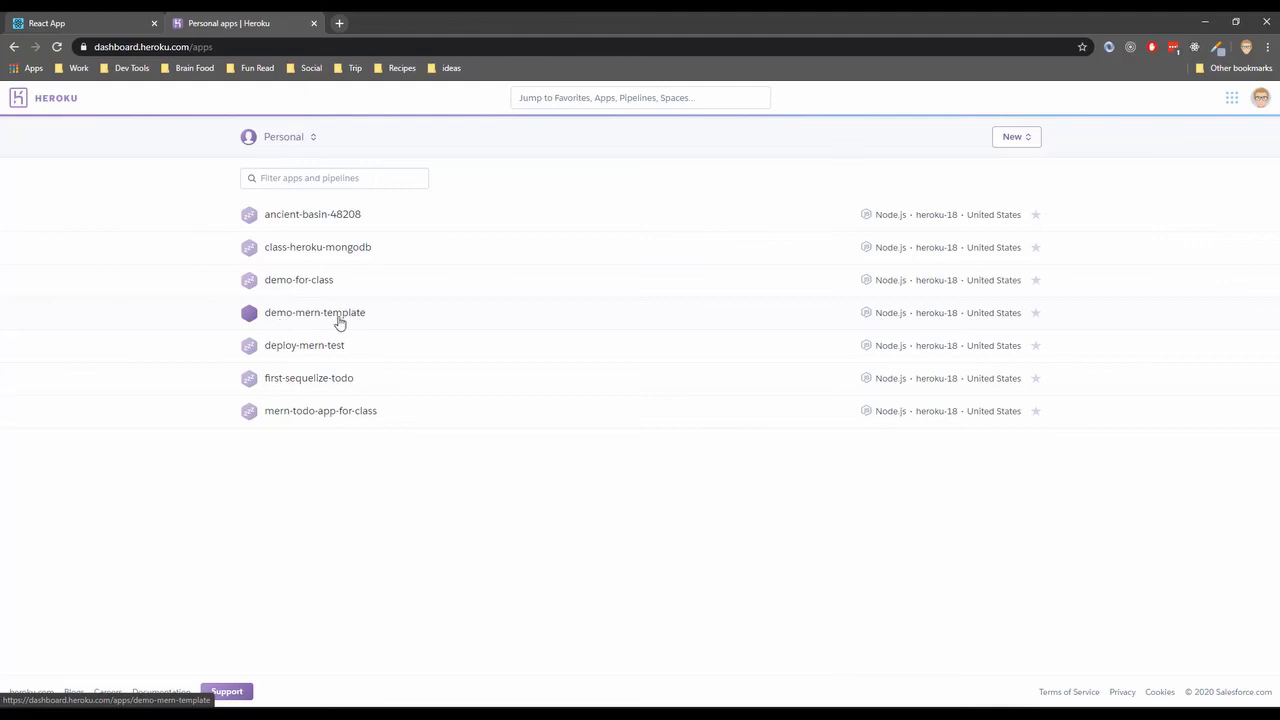
{"action": "left_click", "coordinate": [314, 312]}
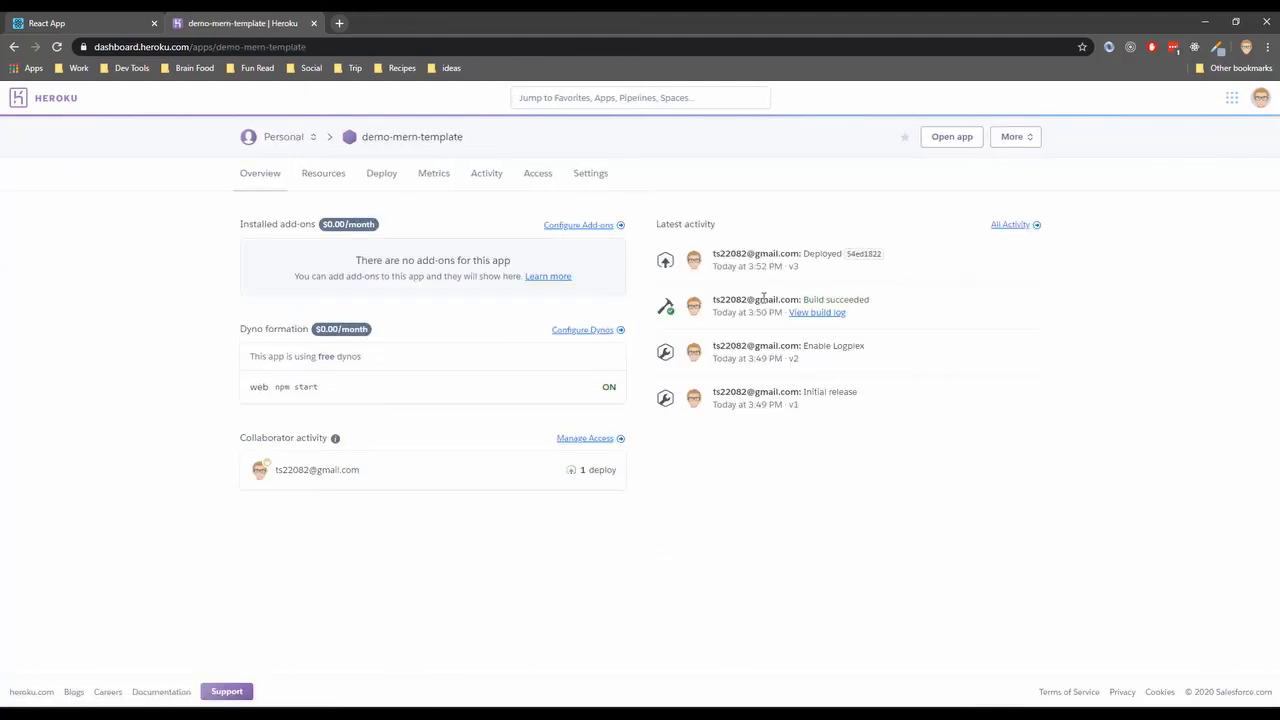
{"action": "mouse_move", "coordinate": [834, 314]}
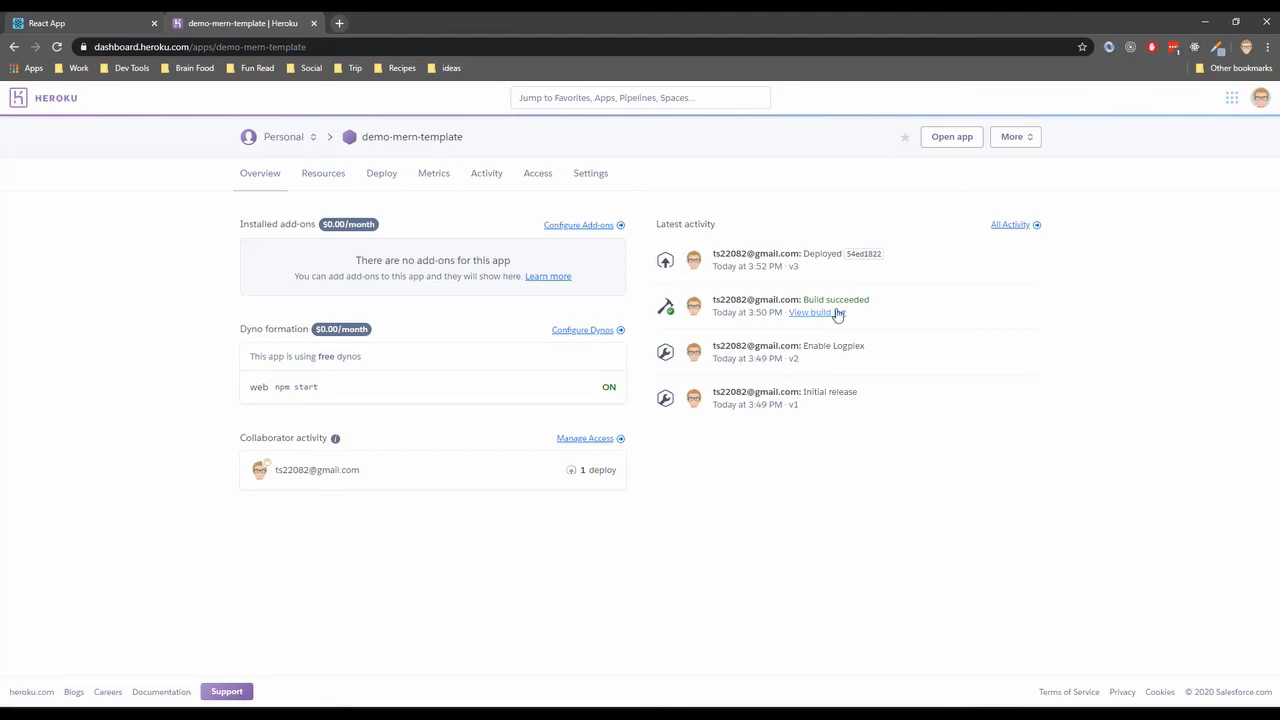
{"action": "mouse_move", "coordinate": [950, 137]}
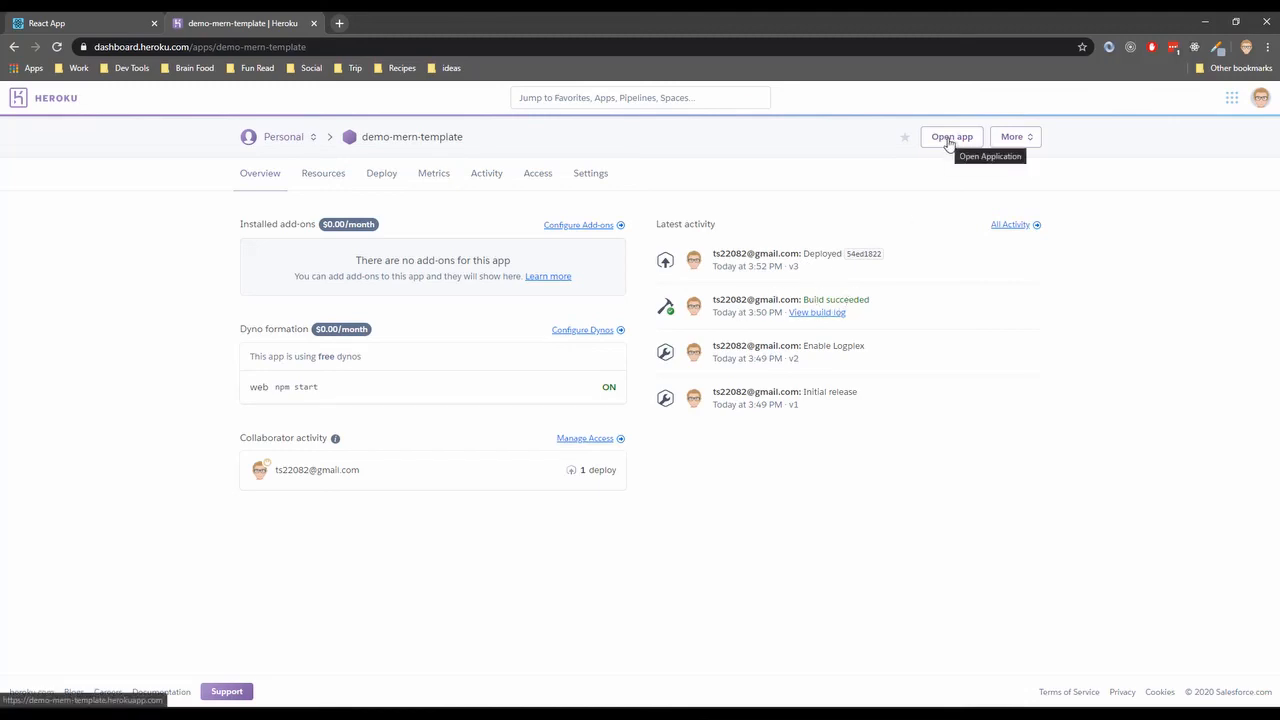
{"action": "left_click", "coordinate": [950, 136]}
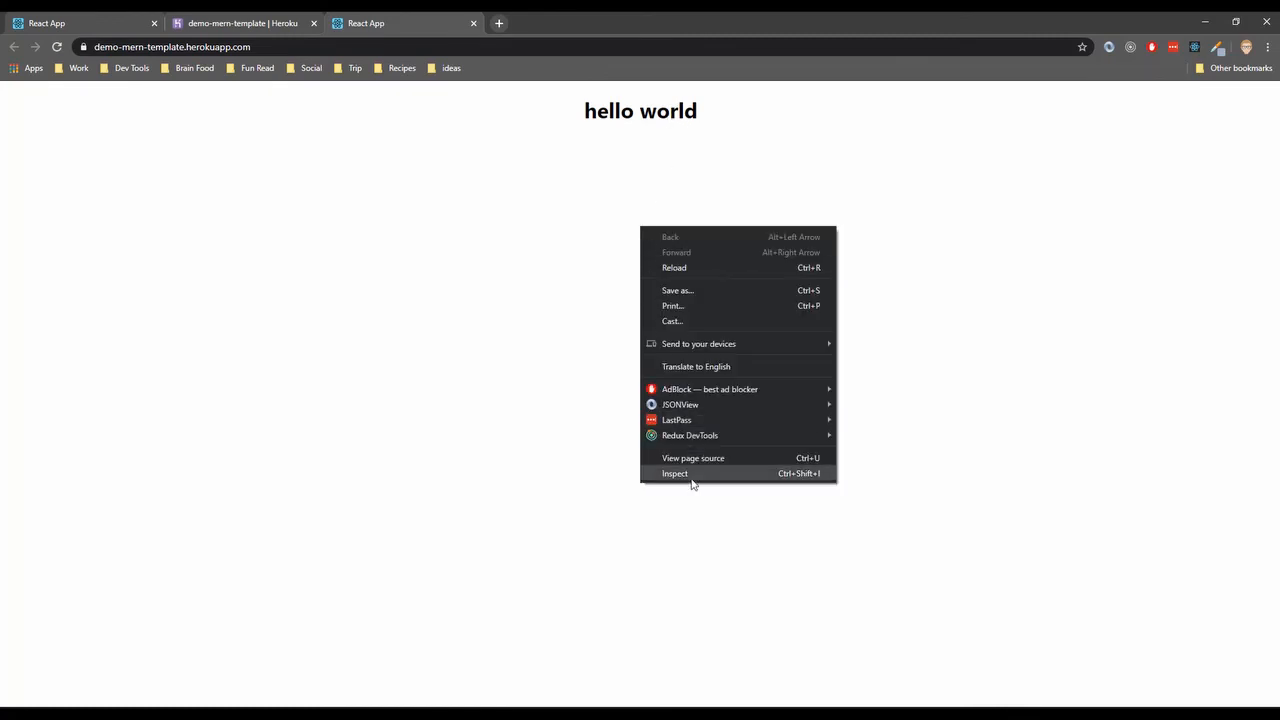
- Inspect the hello world page to see 'message from back end: success' in the console
{"action": "left_click", "coordinate": [674, 473]}
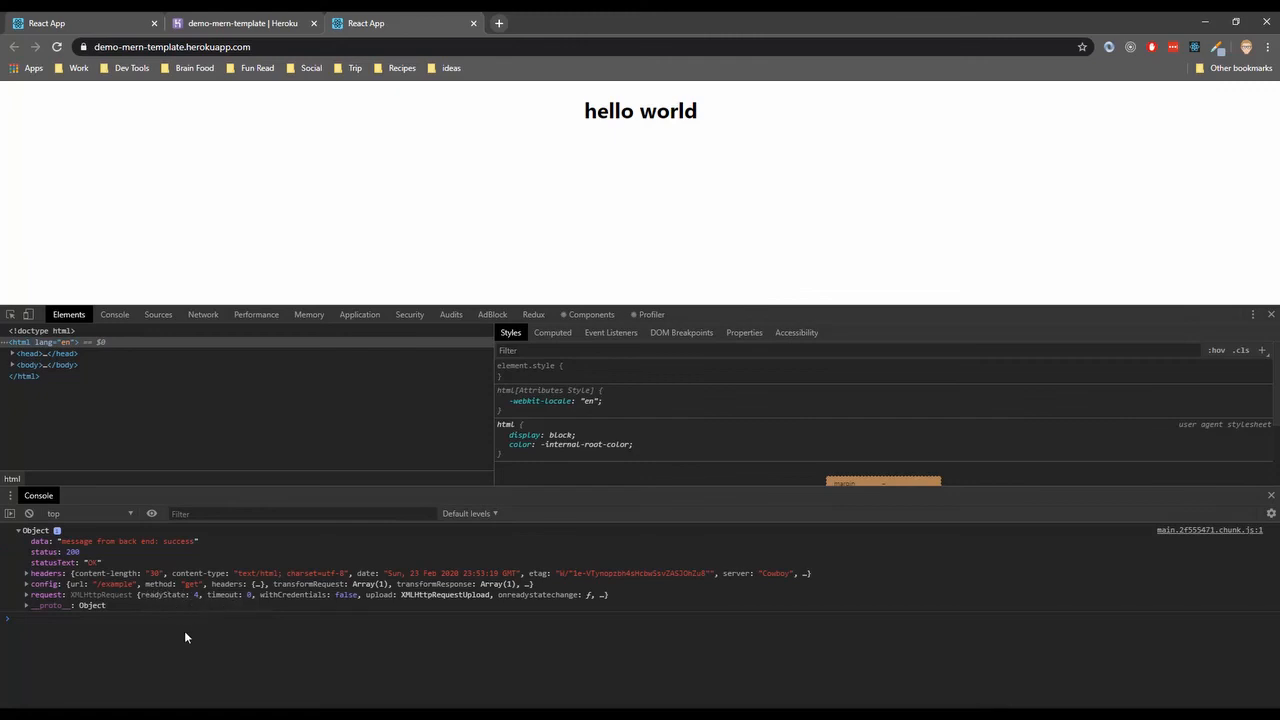
{"action": "mouse_move", "coordinate": [210, 174]}
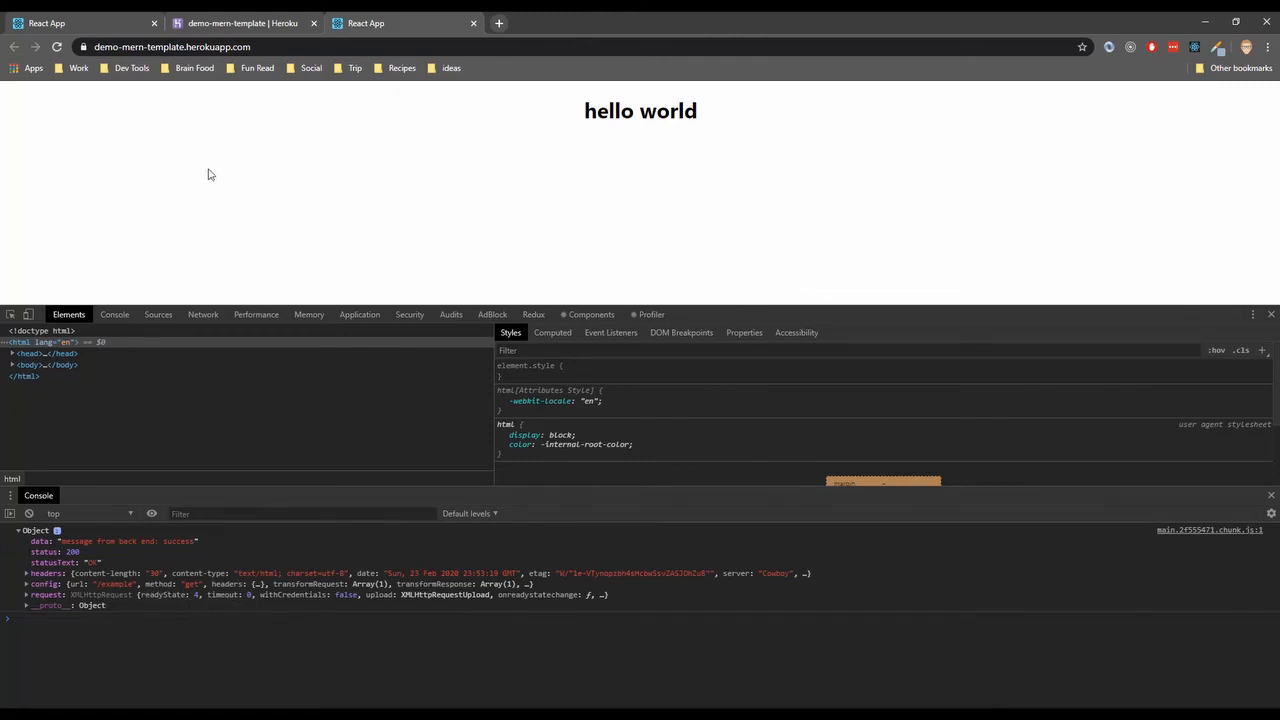
{"action": "mouse_move", "coordinate": [458, 251]}
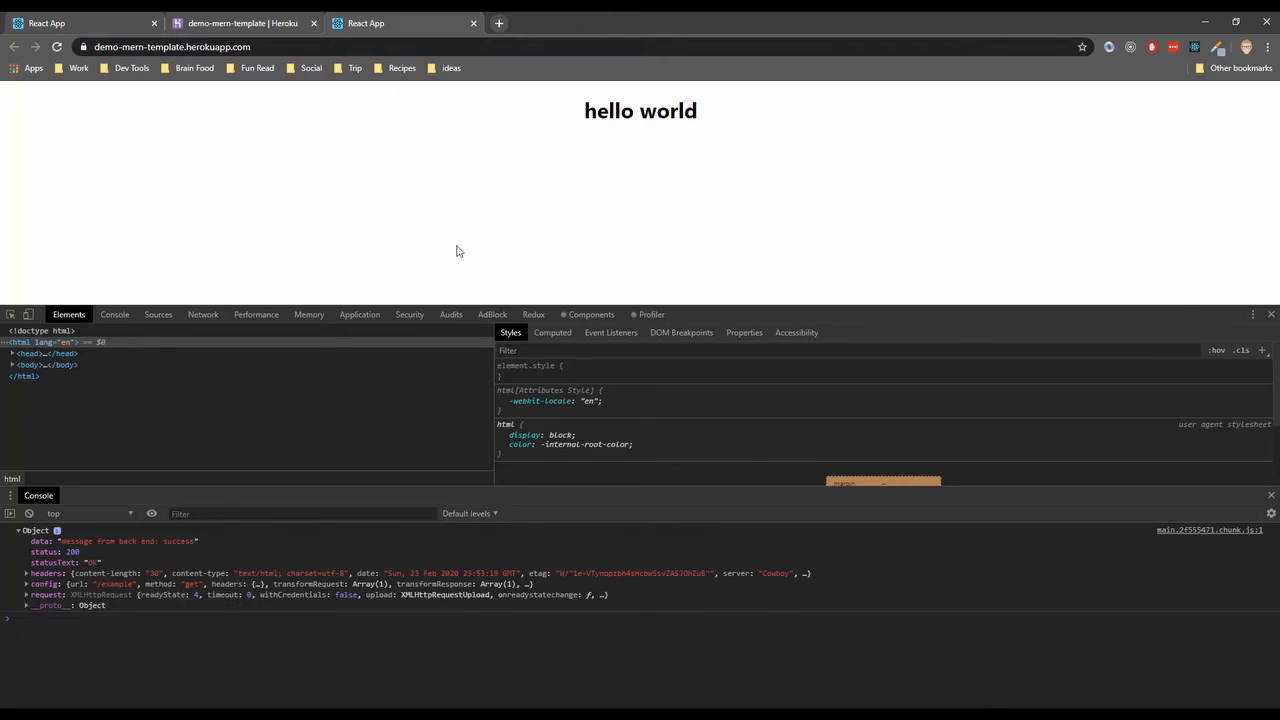